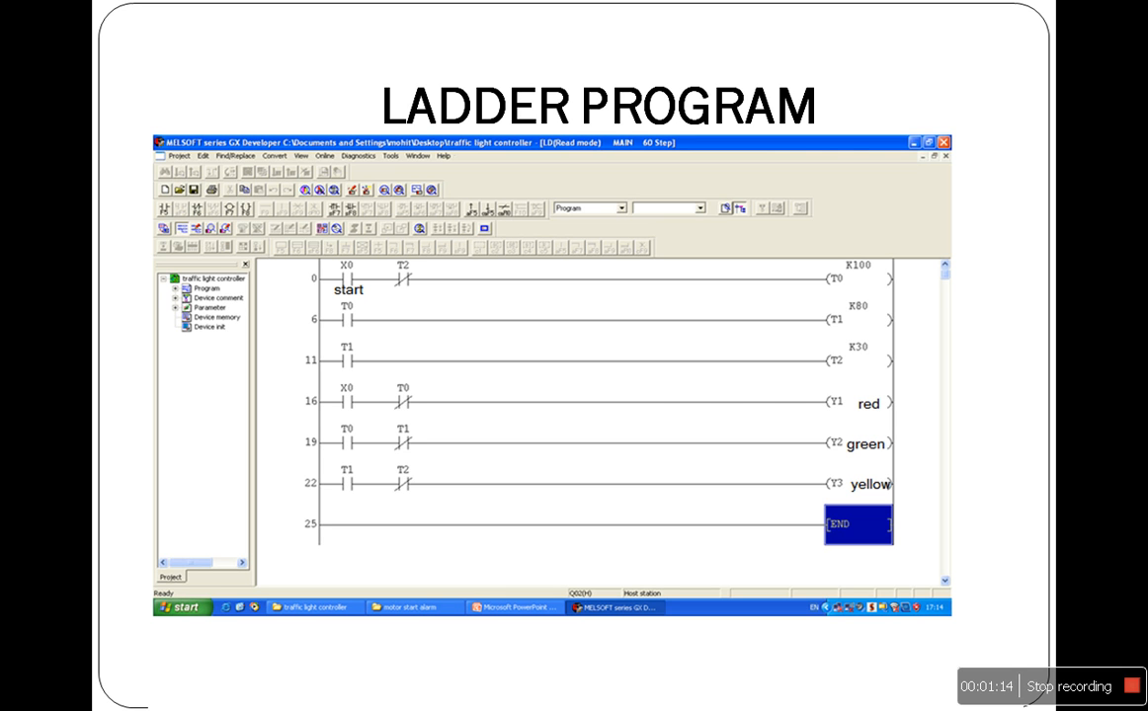
mouse_move(855, 308)
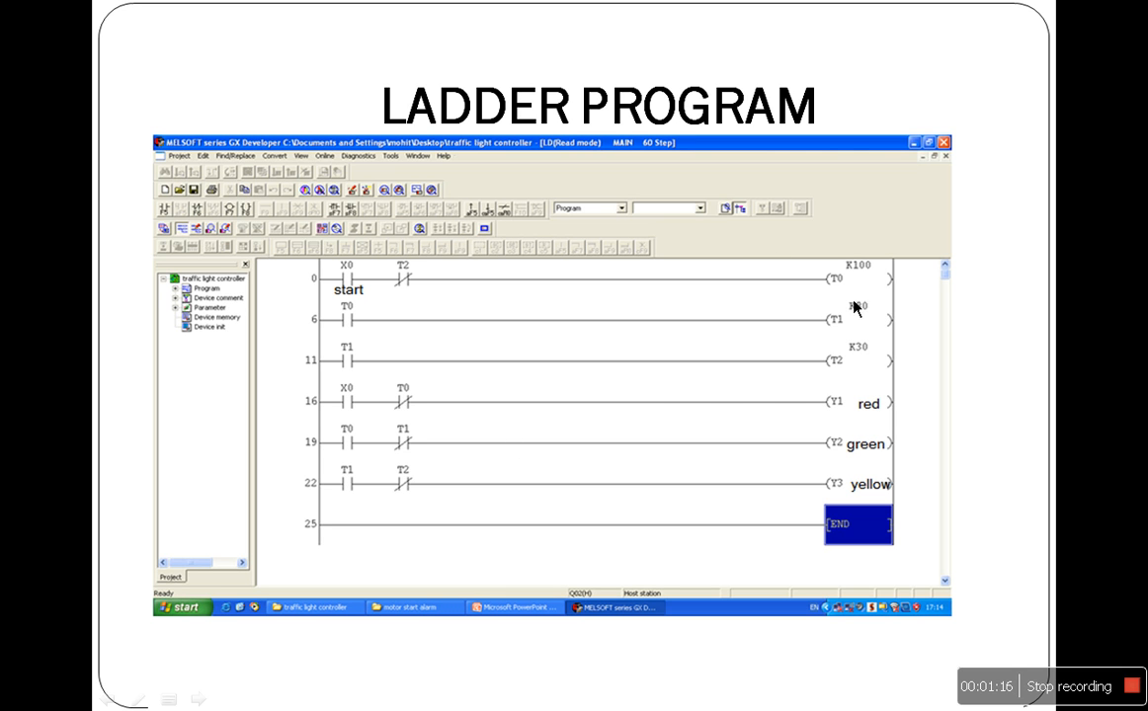
mouse_move(850, 364)
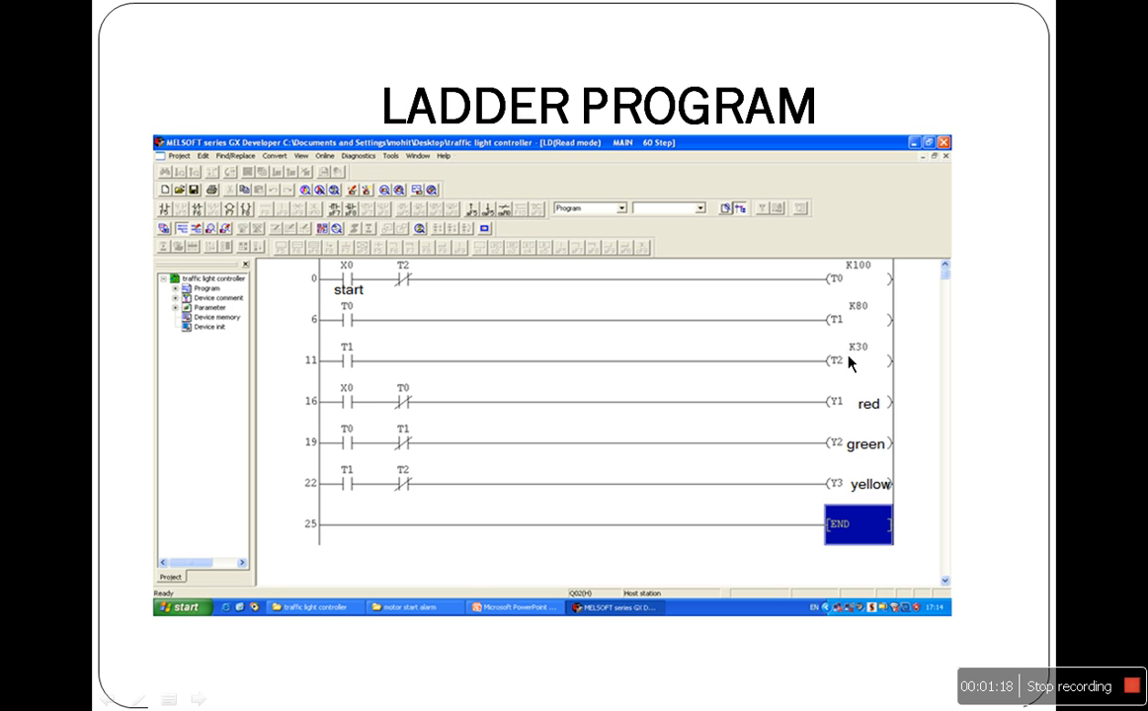
mouse_move(857, 298)
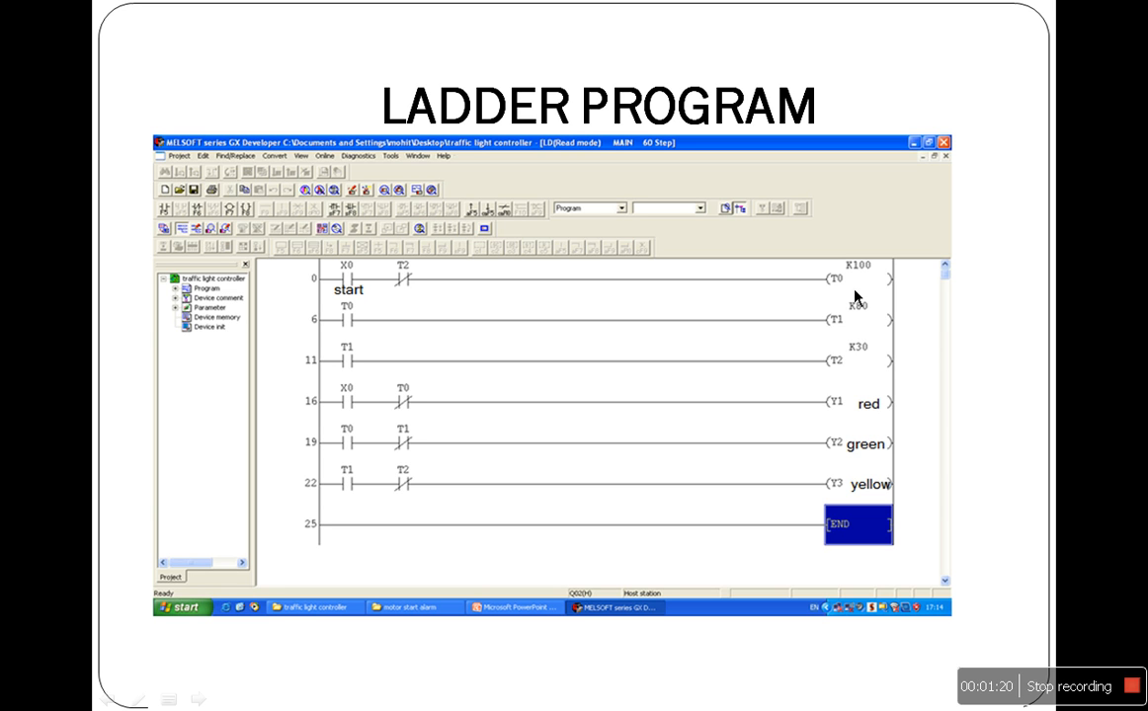
mouse_move(855, 303)
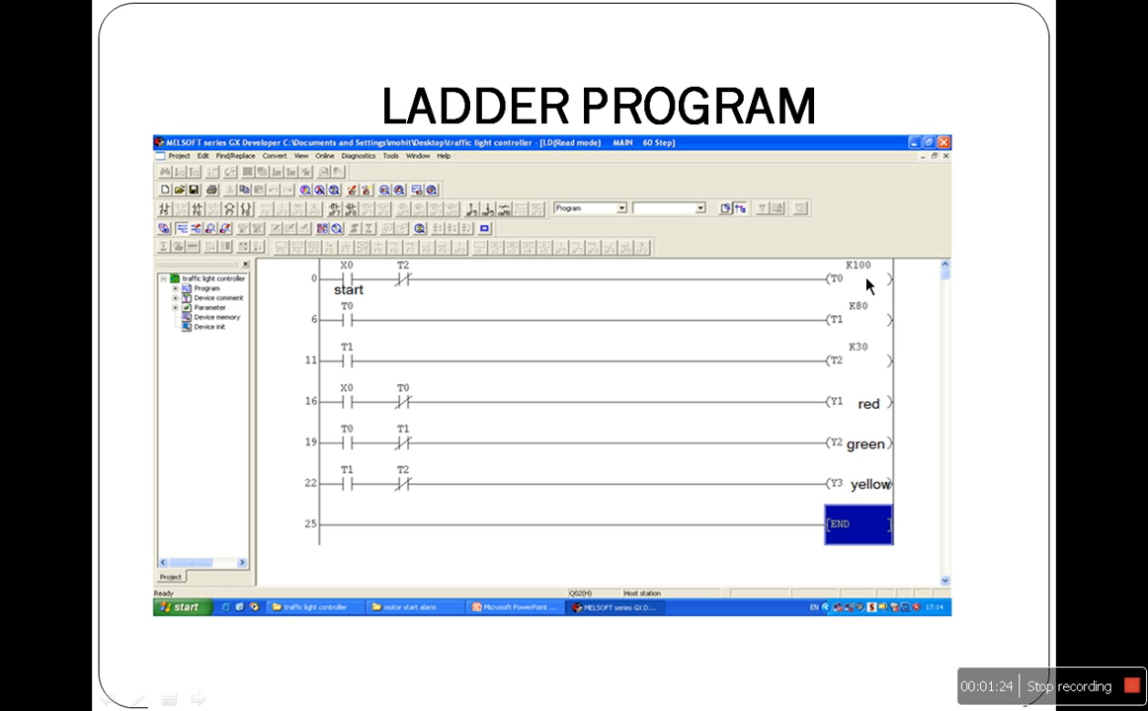
mouse_move(861, 325)
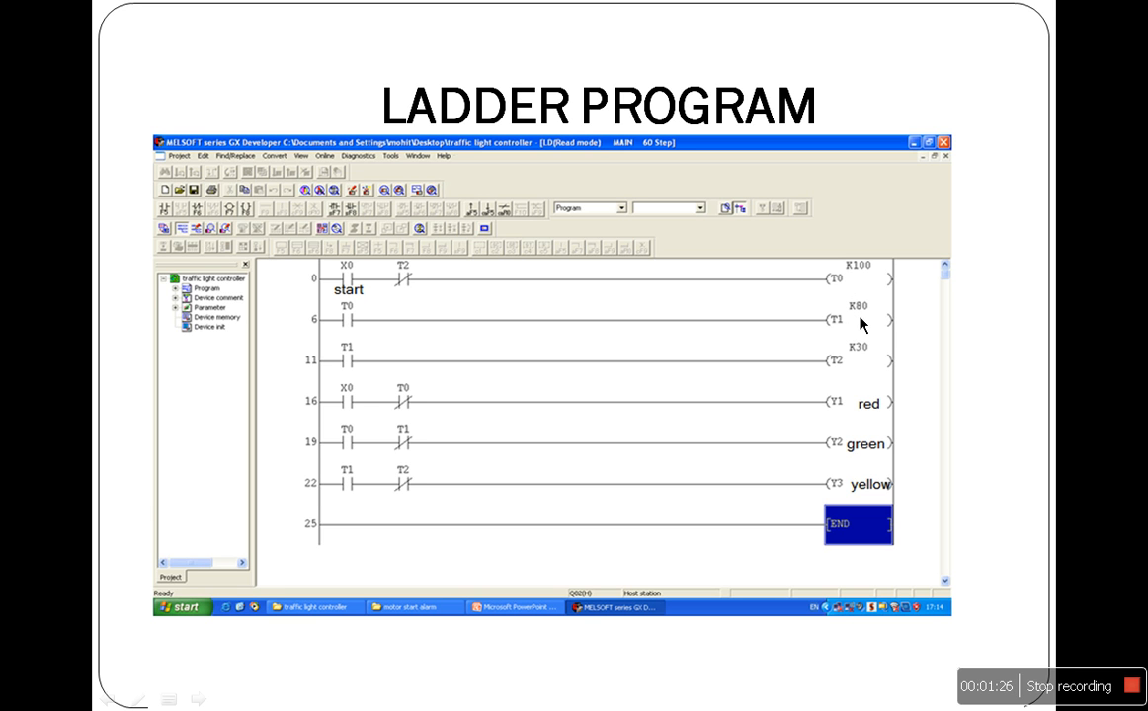
mouse_move(848, 384)
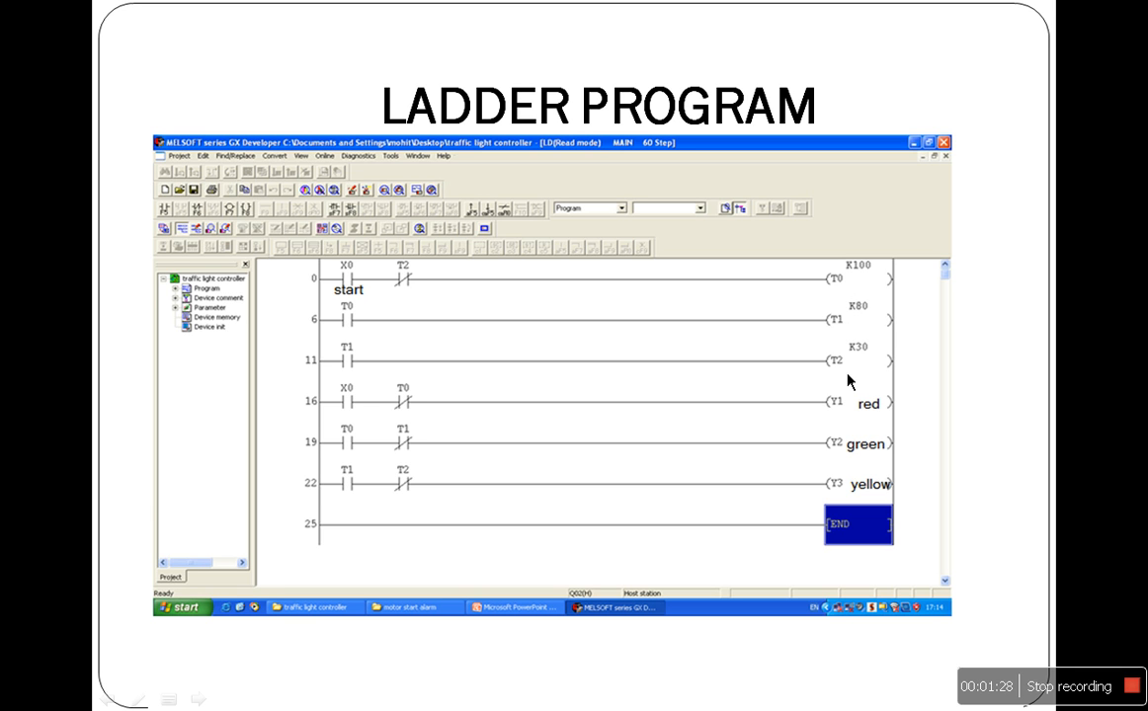
mouse_move(782, 374)
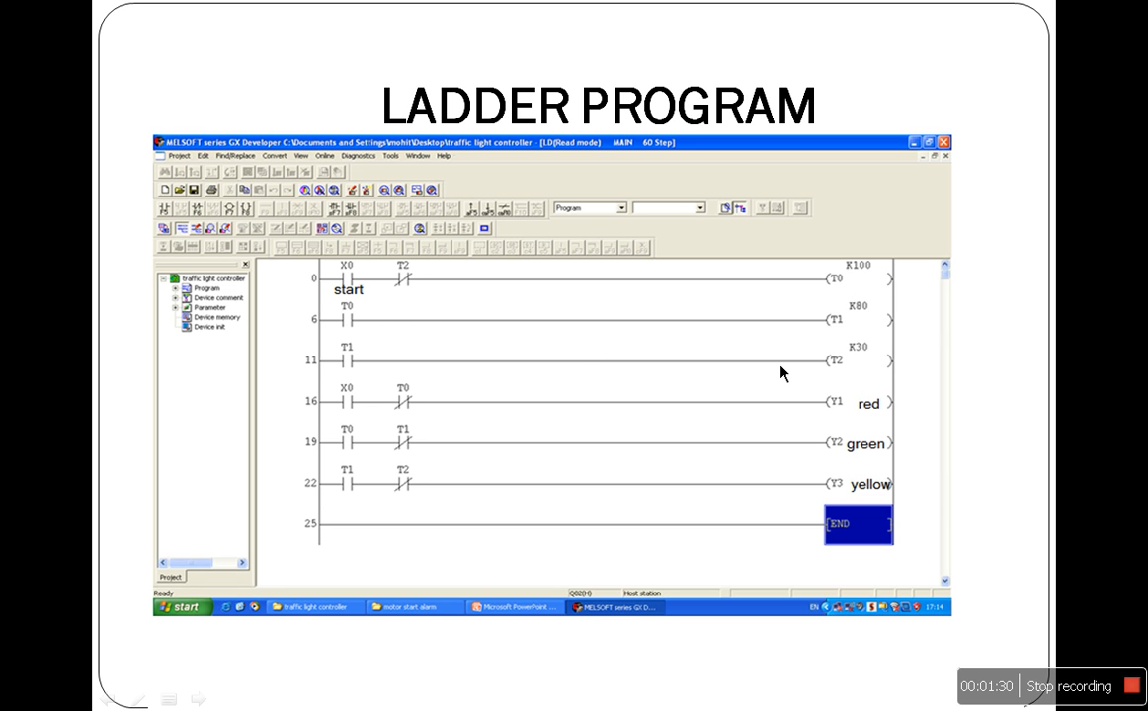
mouse_move(404, 321)
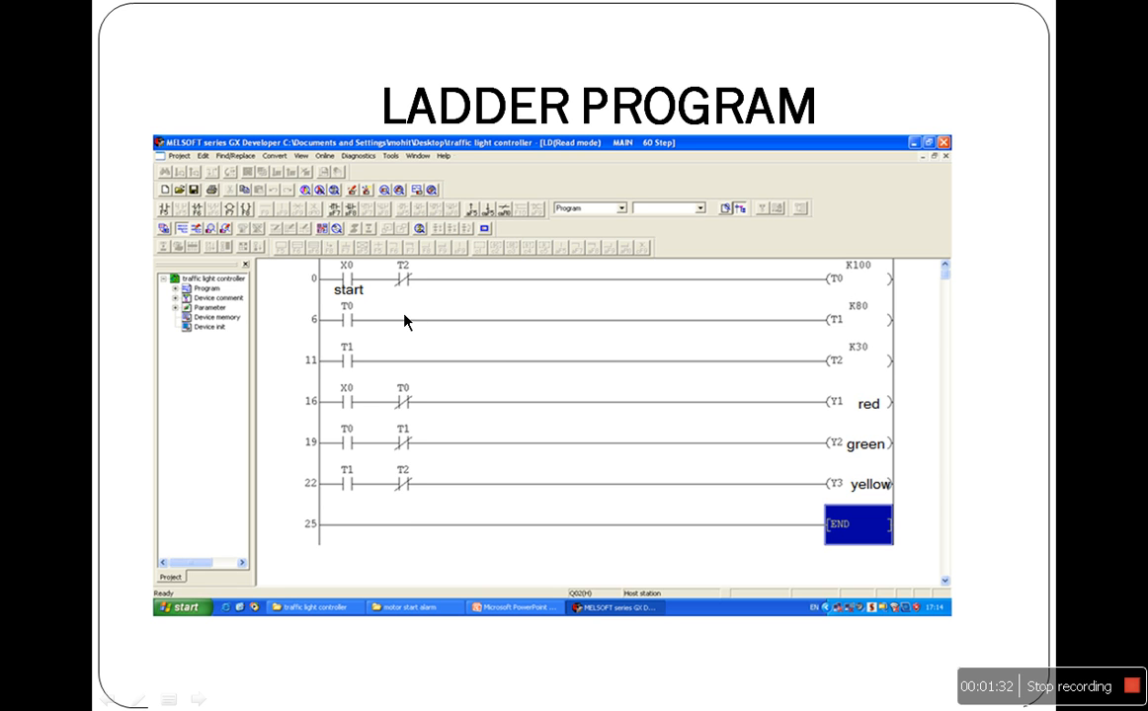
mouse_move(371, 327)
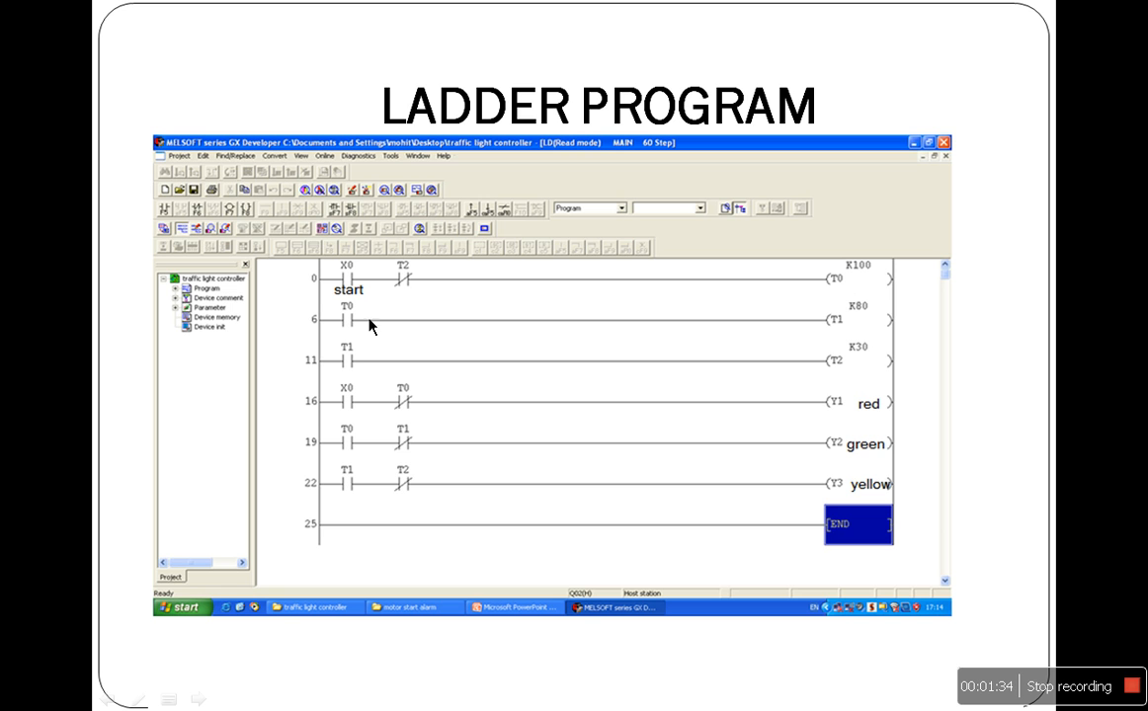
mouse_move(363, 366)
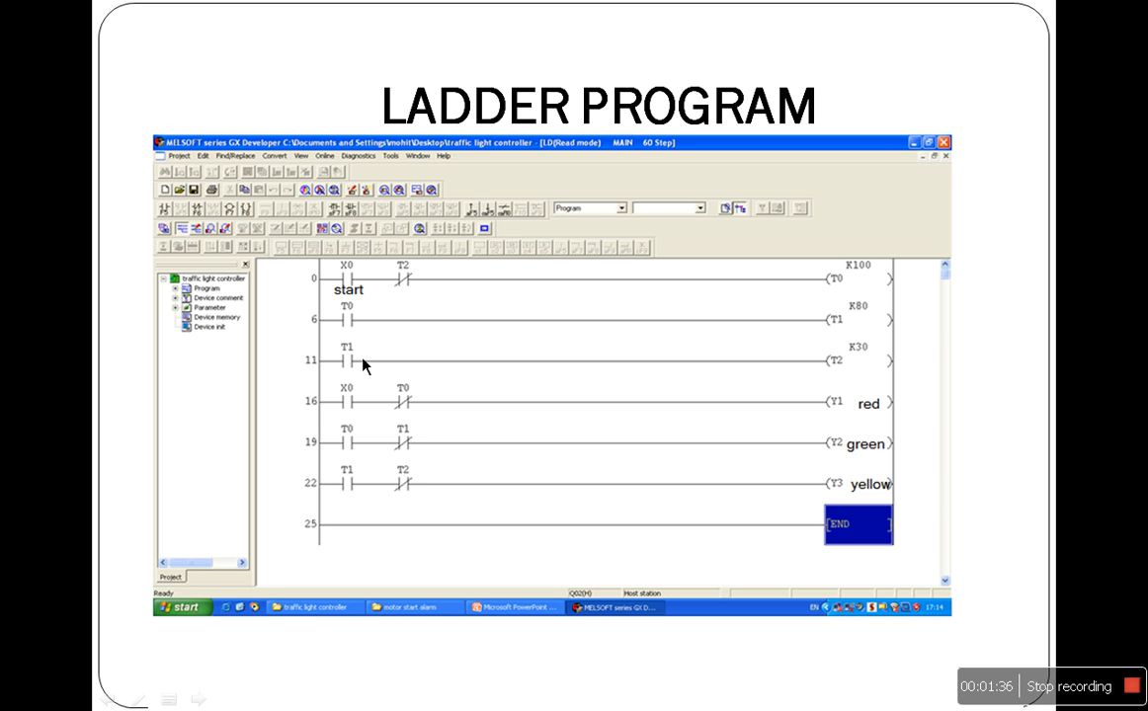
mouse_move(825, 314)
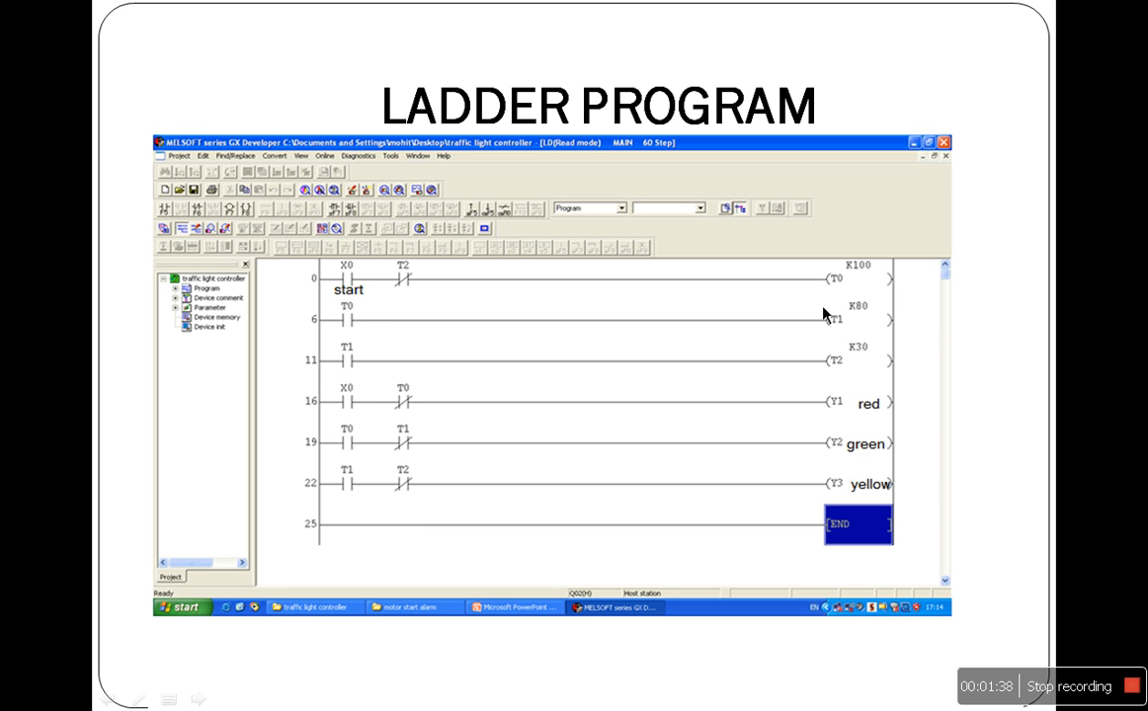
mouse_move(871, 346)
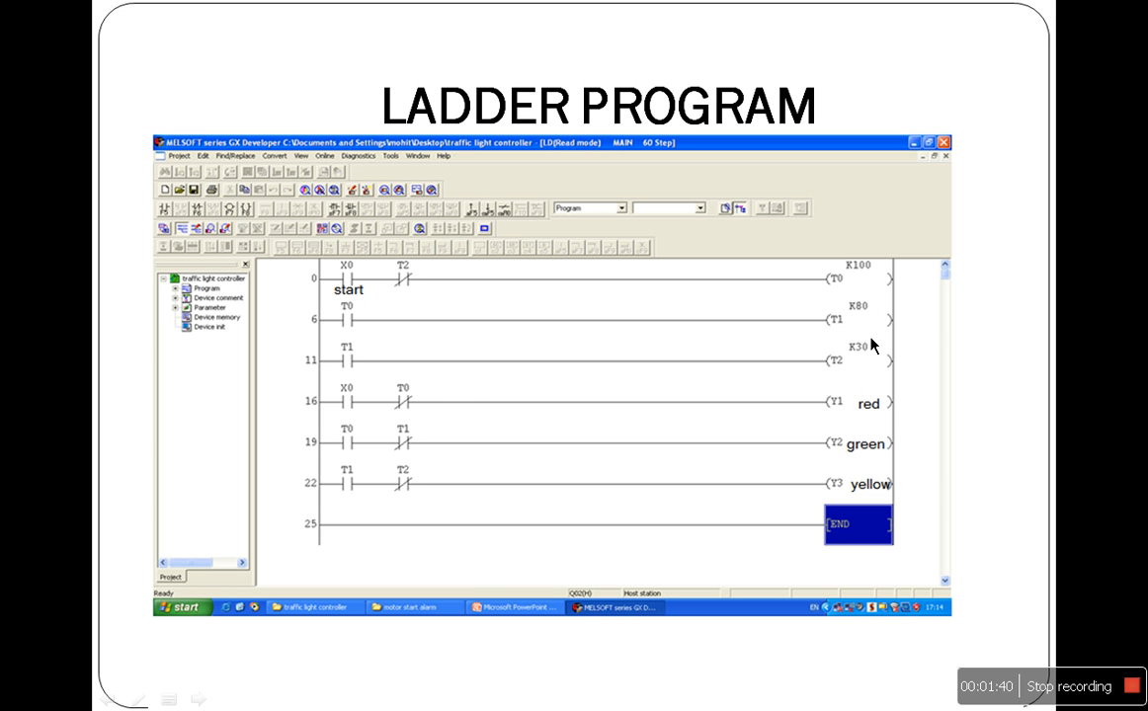
mouse_move(421, 405)
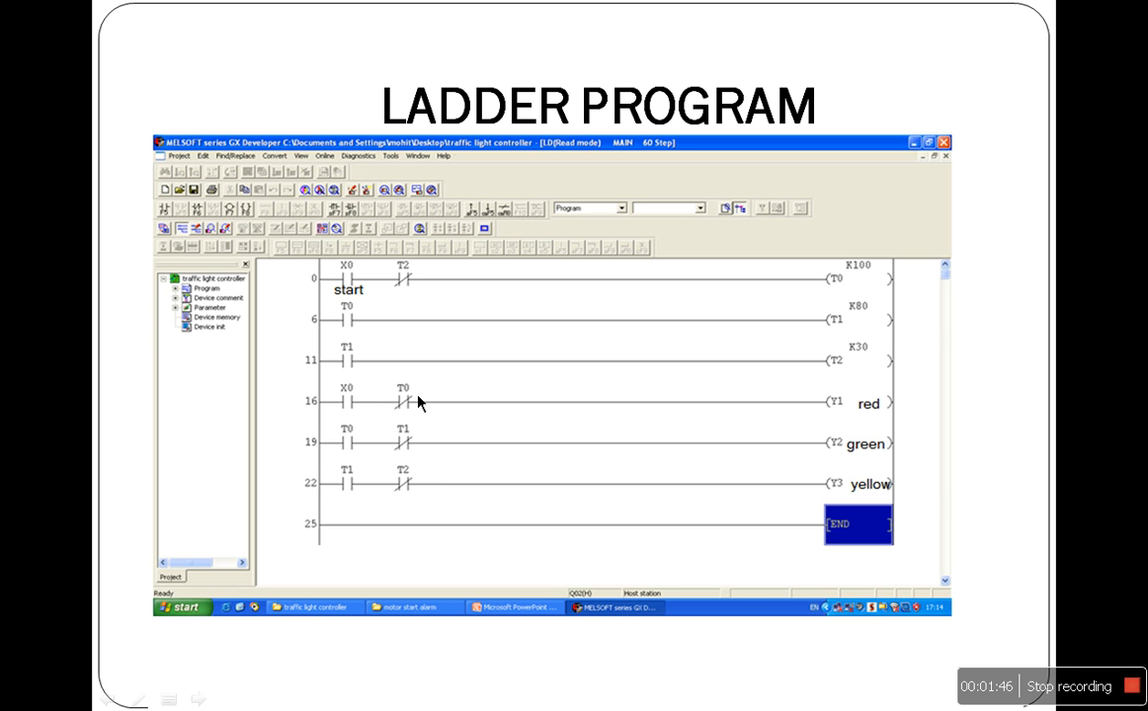
mouse_move(412, 366)
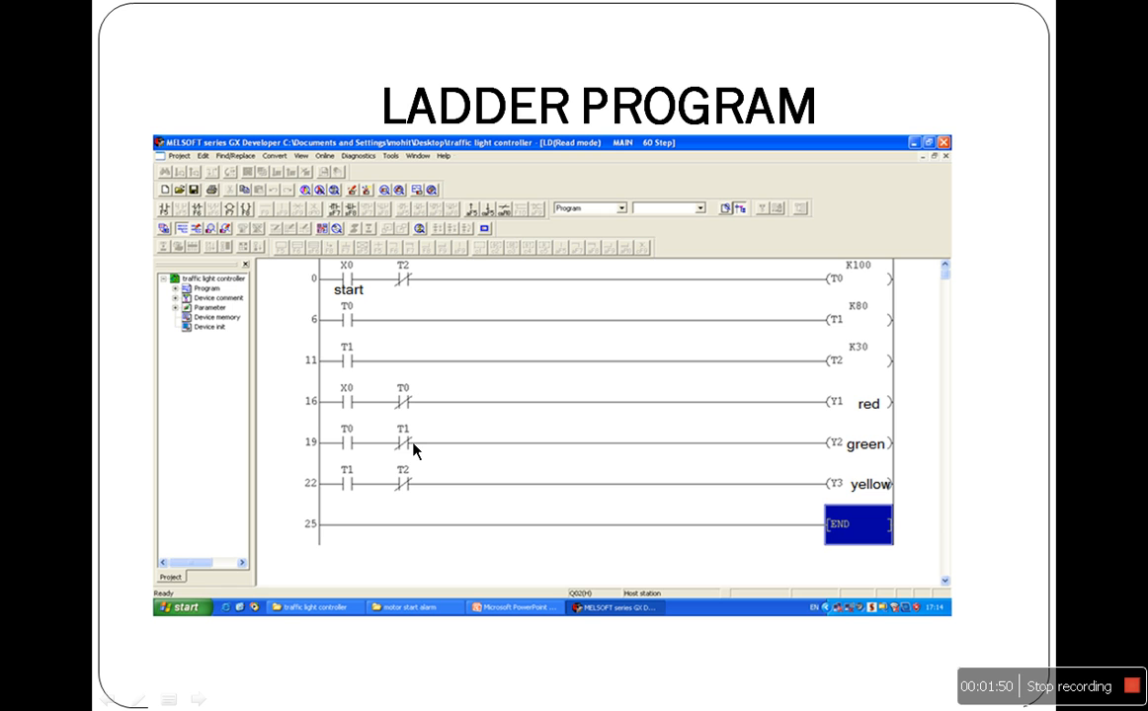
mouse_move(773, 354)
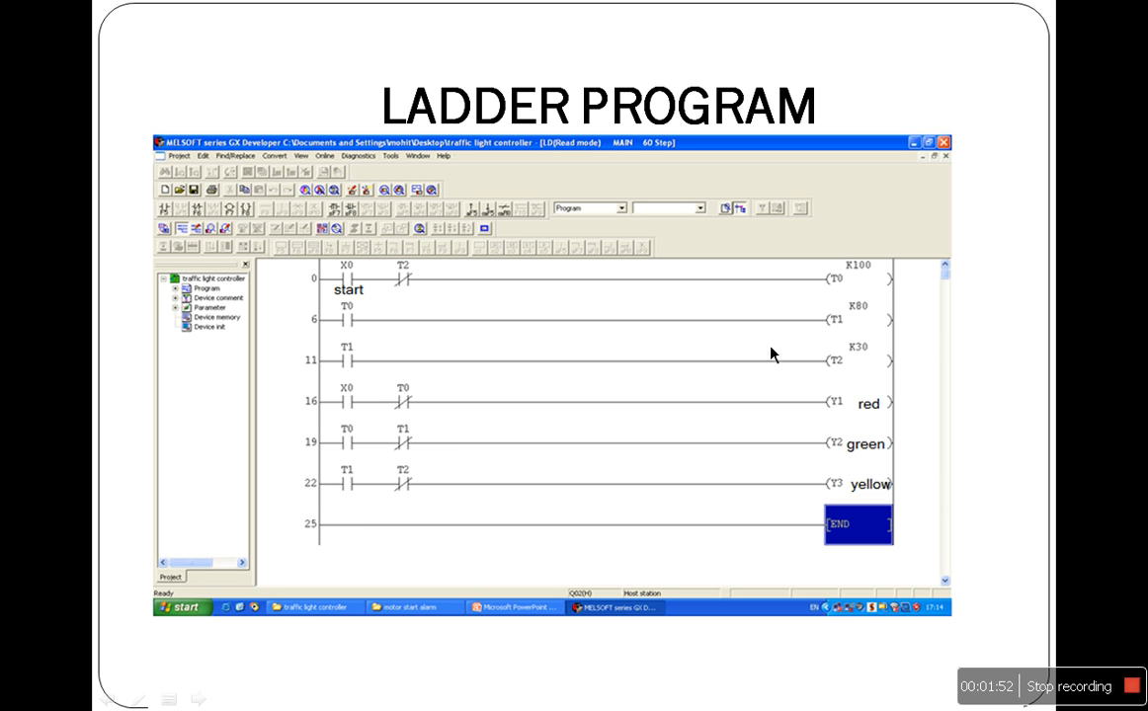
mouse_move(775, 354)
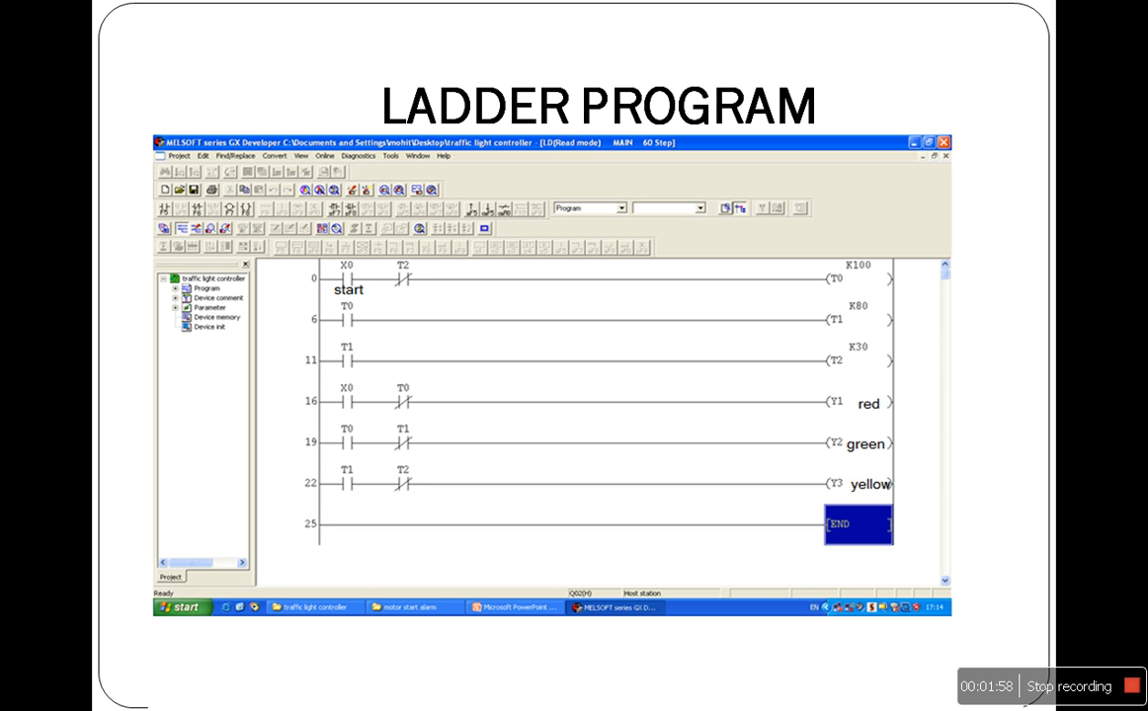
Exit the PowerPoint slide show and return to the deck in Normal view.
key("Escape")
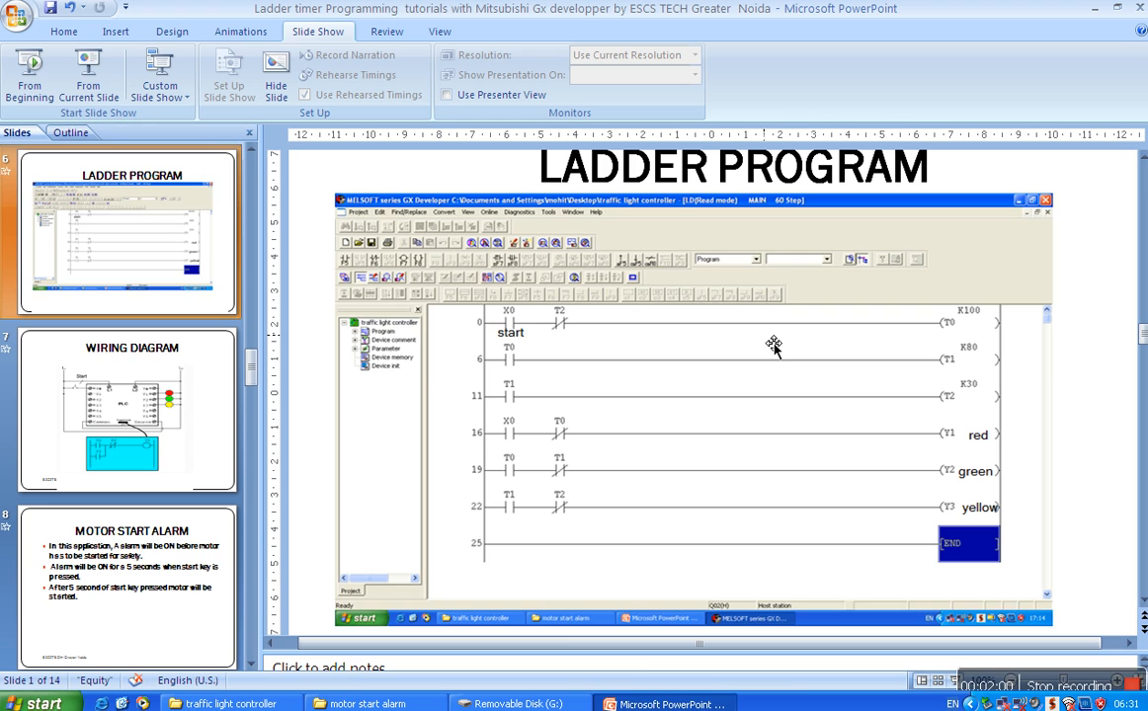
left_click(228, 703)
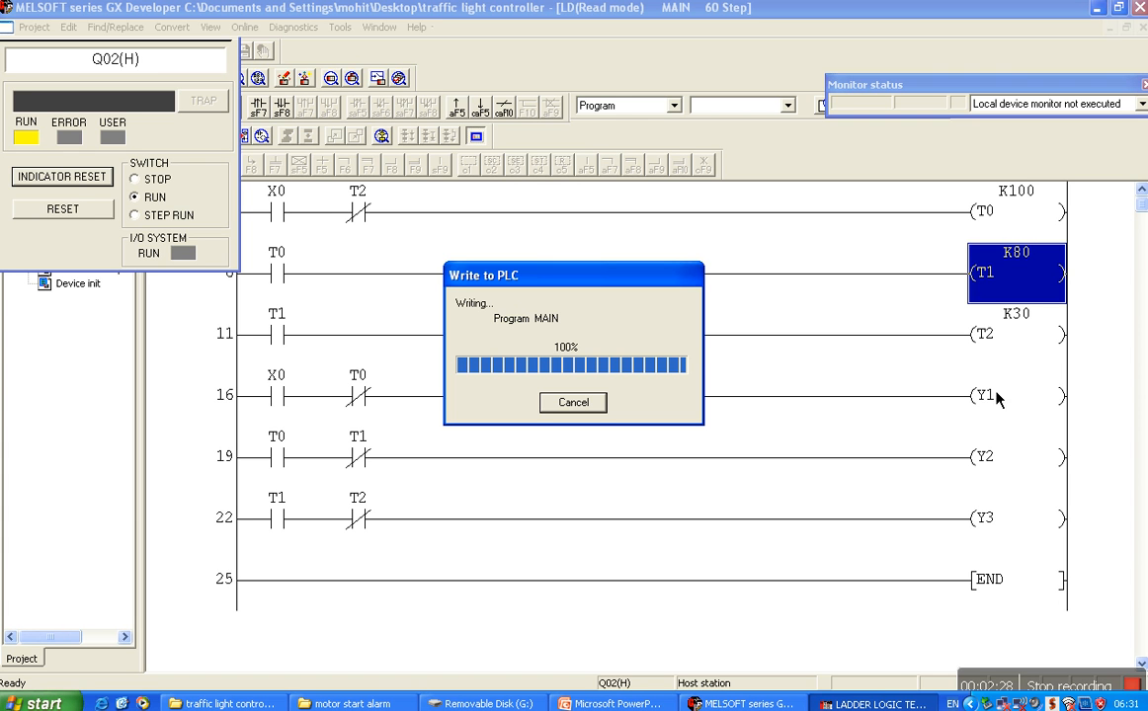
mouse_move(995, 475)
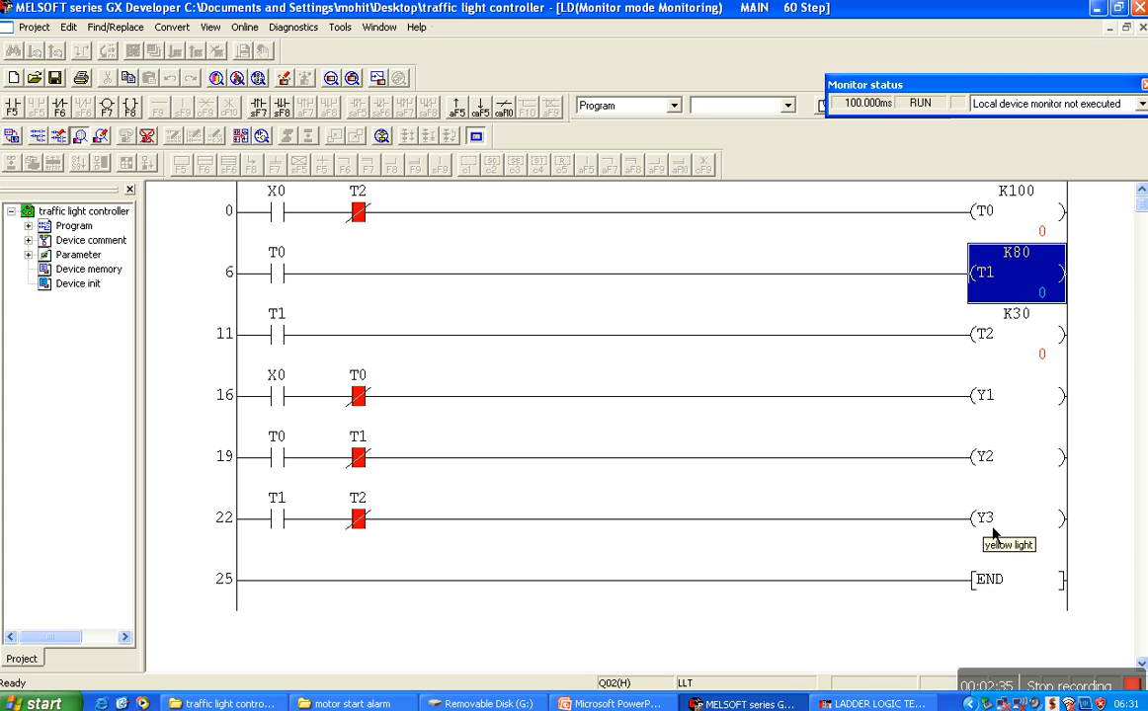
mouse_move(517, 202)
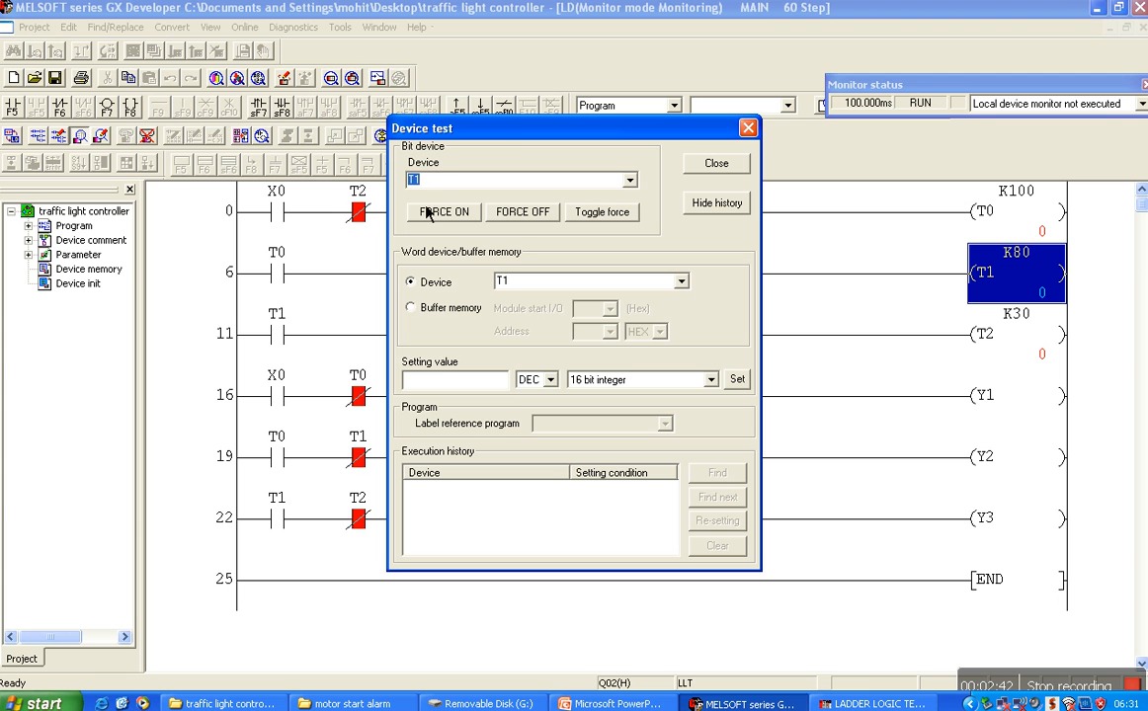
mouse_move(395, 197)
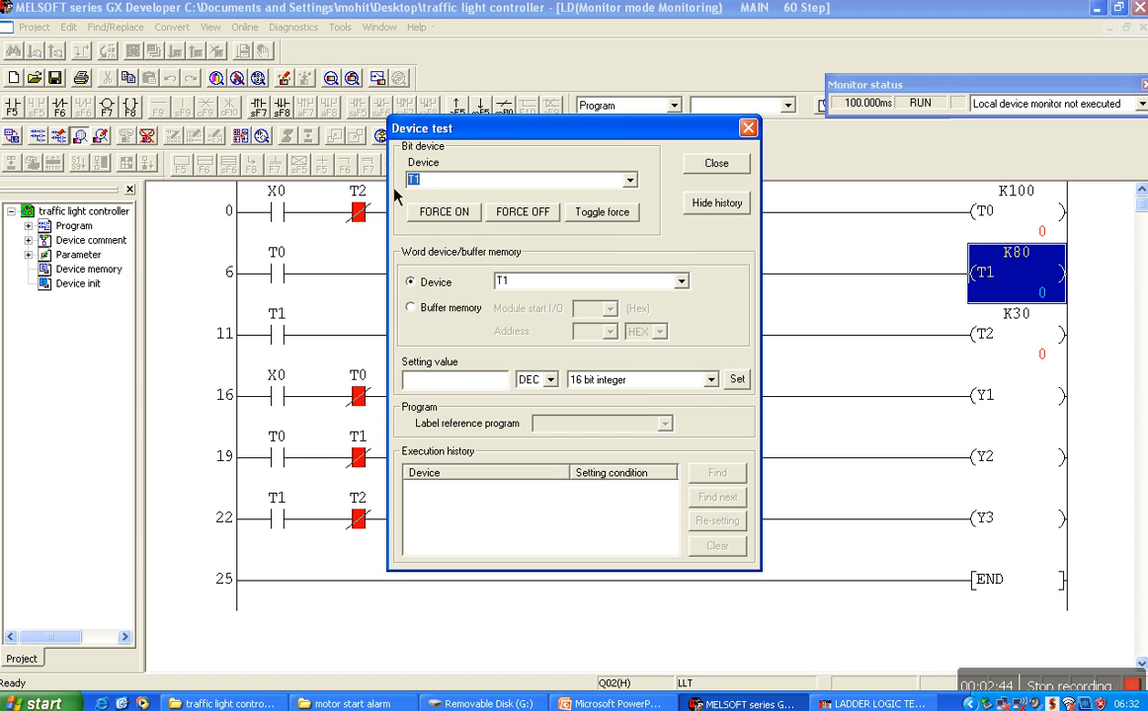
Enter X0 as the bit device in the Device test dialog.
type("x")
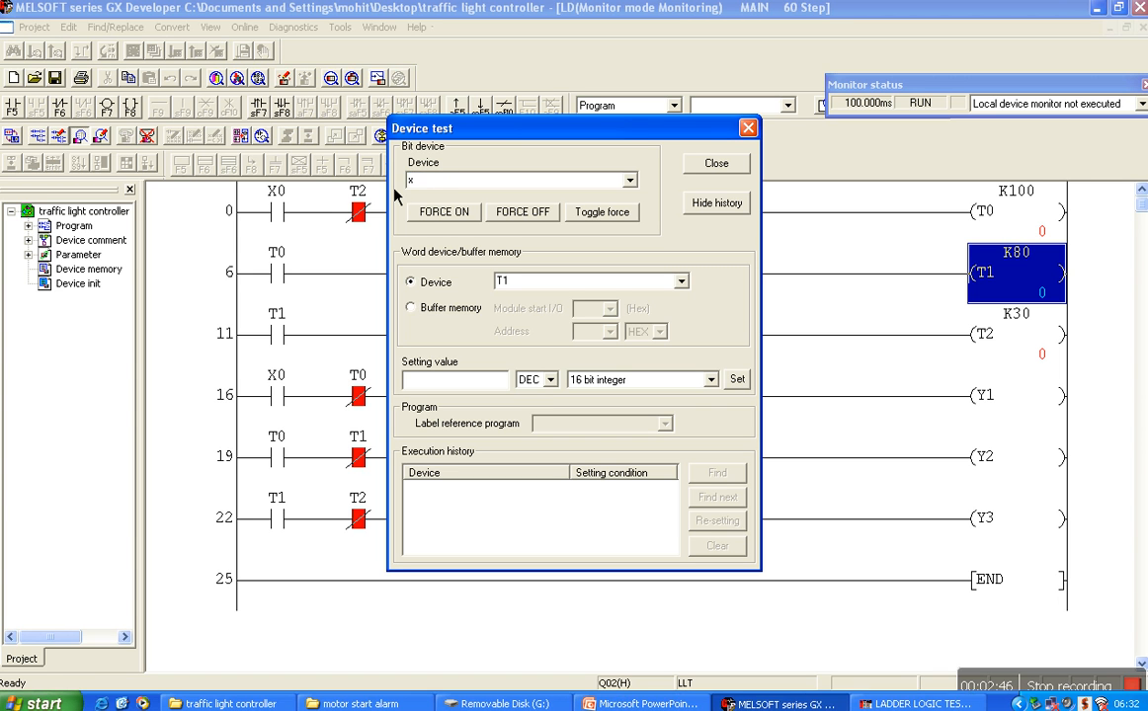
type("0")
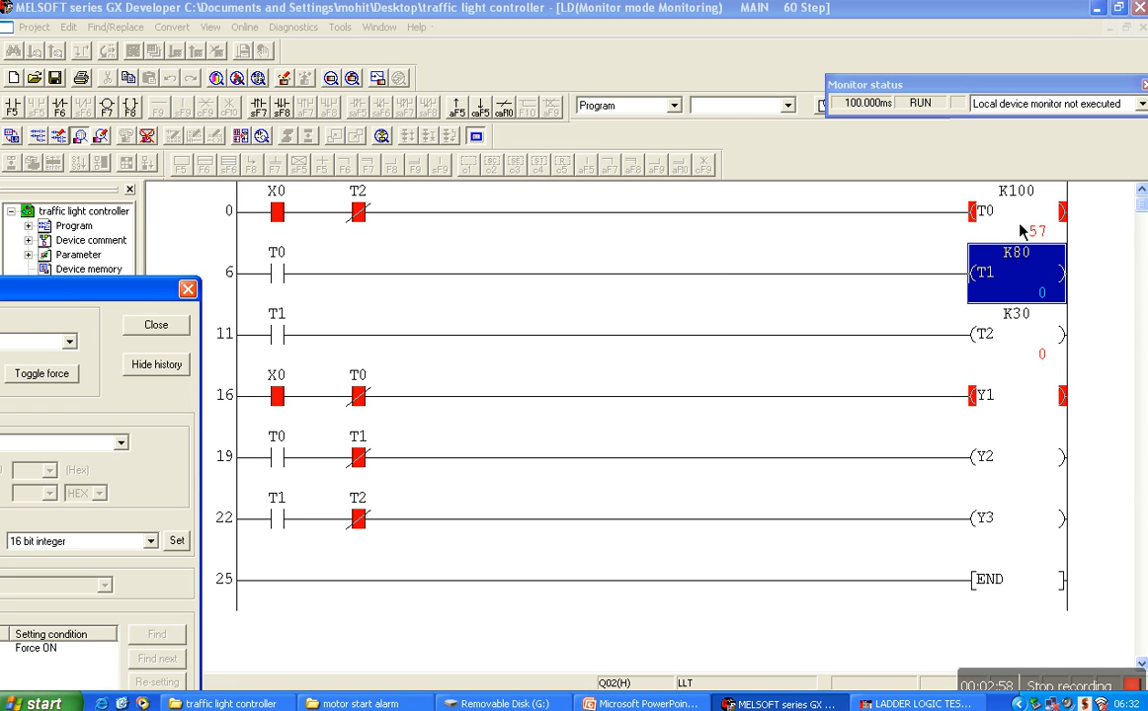
mouse_move(1011, 413)
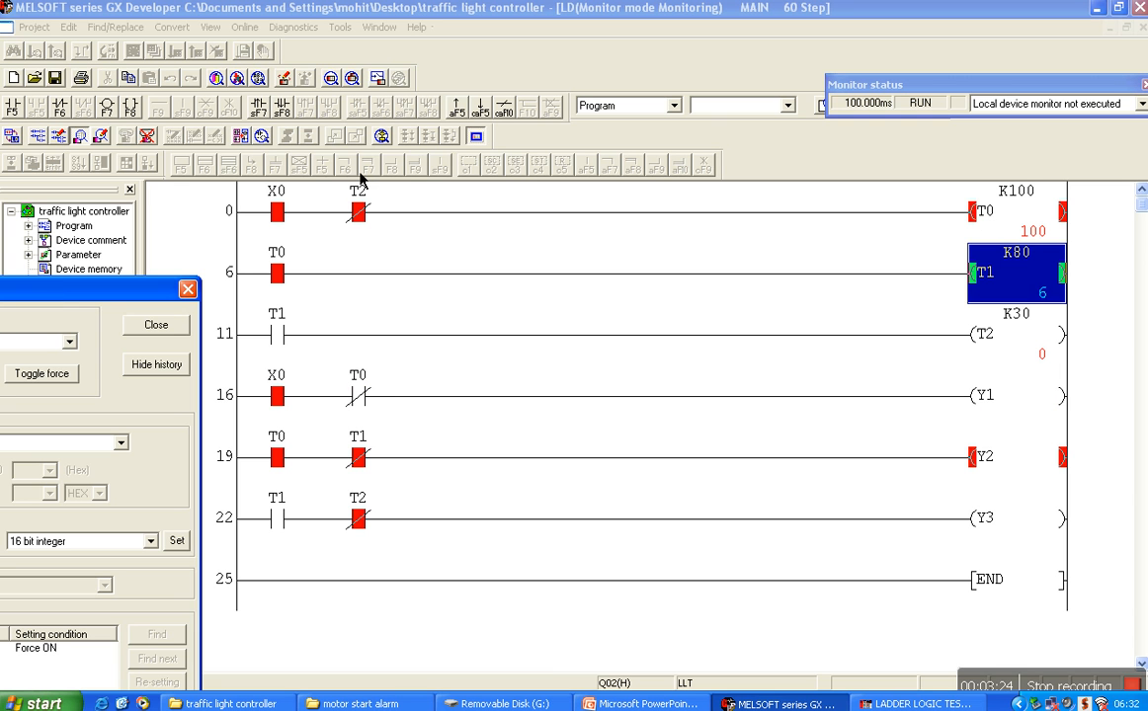
mouse_move(310, 276)
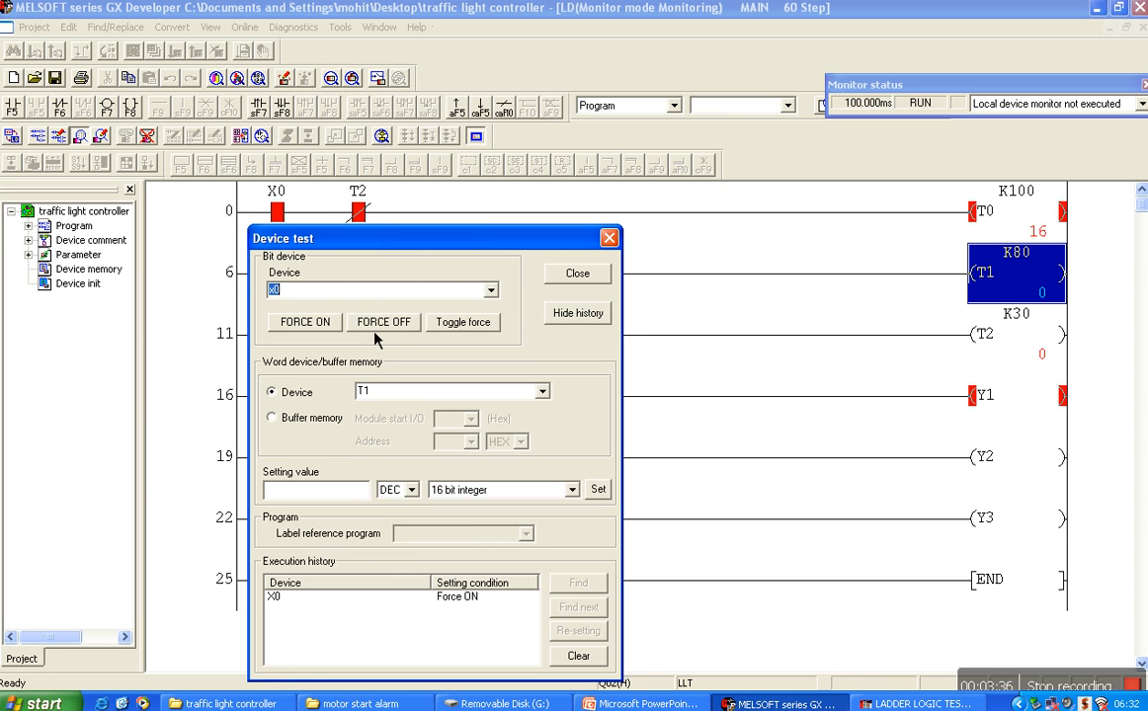
Force start input X0 off, resetting the traffic light timers, and end the ladder logic test.
left_click(383, 321)
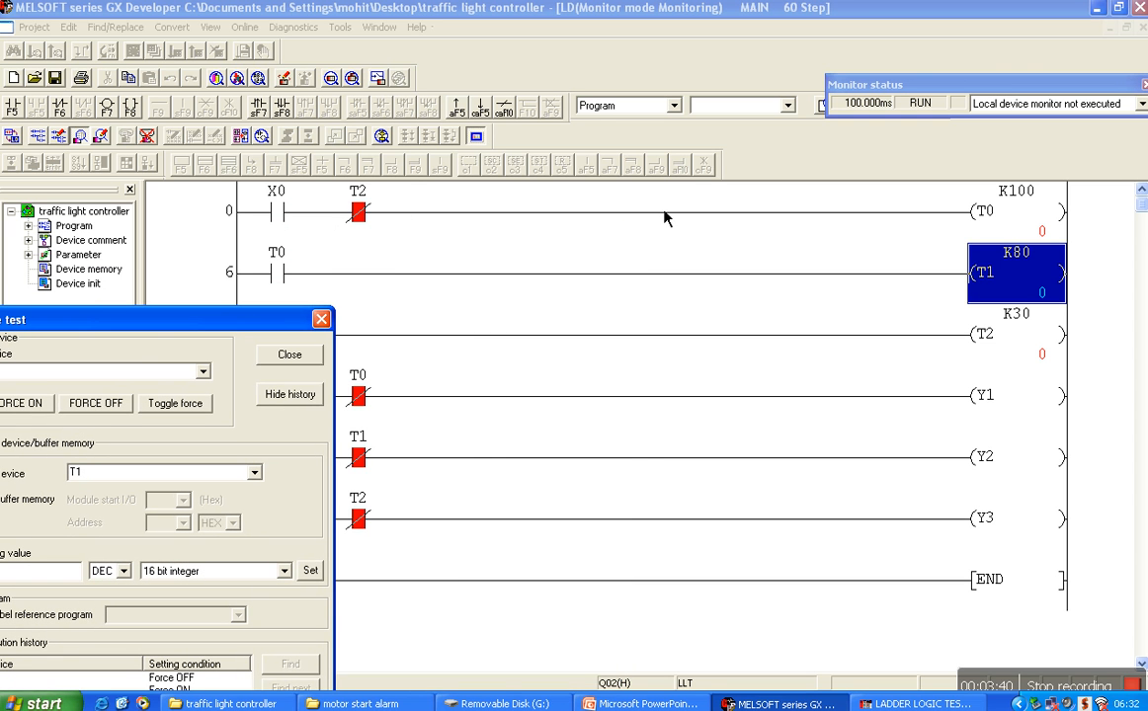
mouse_move(353, 331)
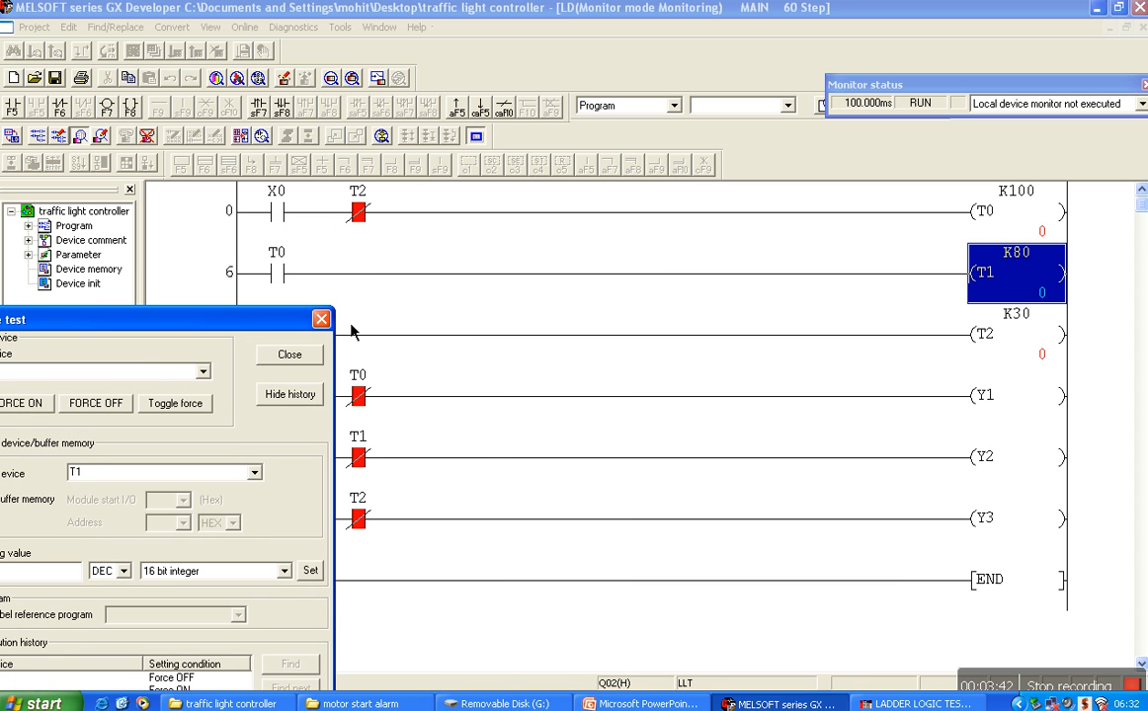
left_click(289, 354)
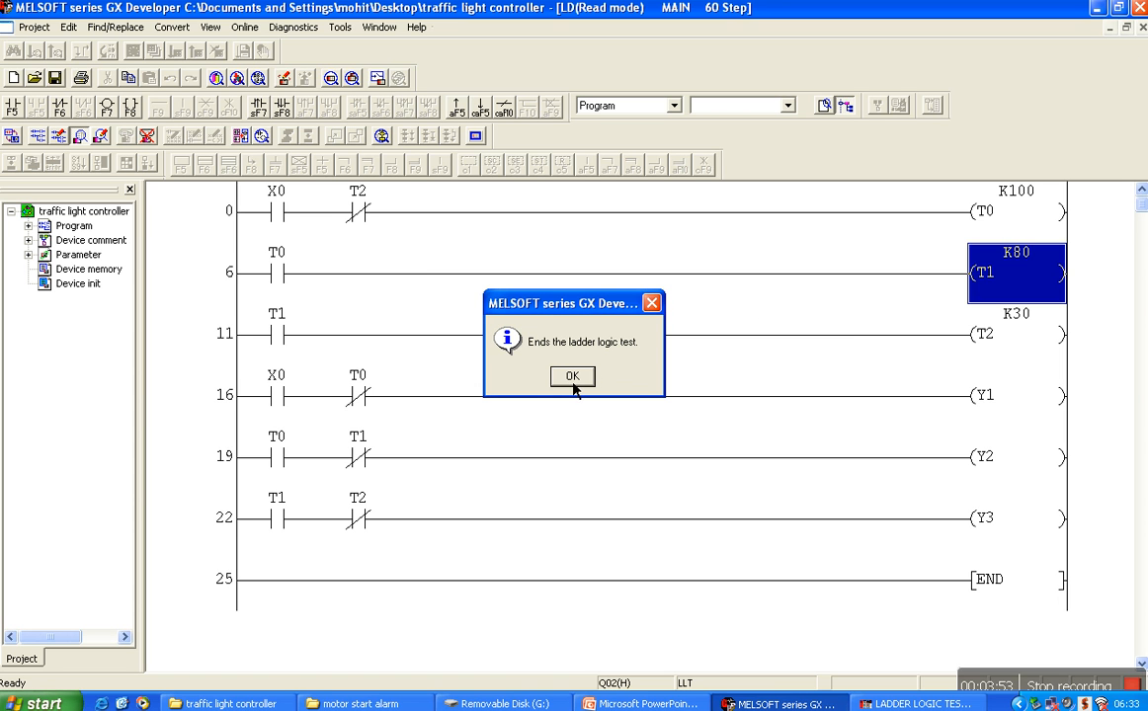
Acknowledge the 'Ends the ladder logic test' message and close the Find box.
left_click(571, 375)
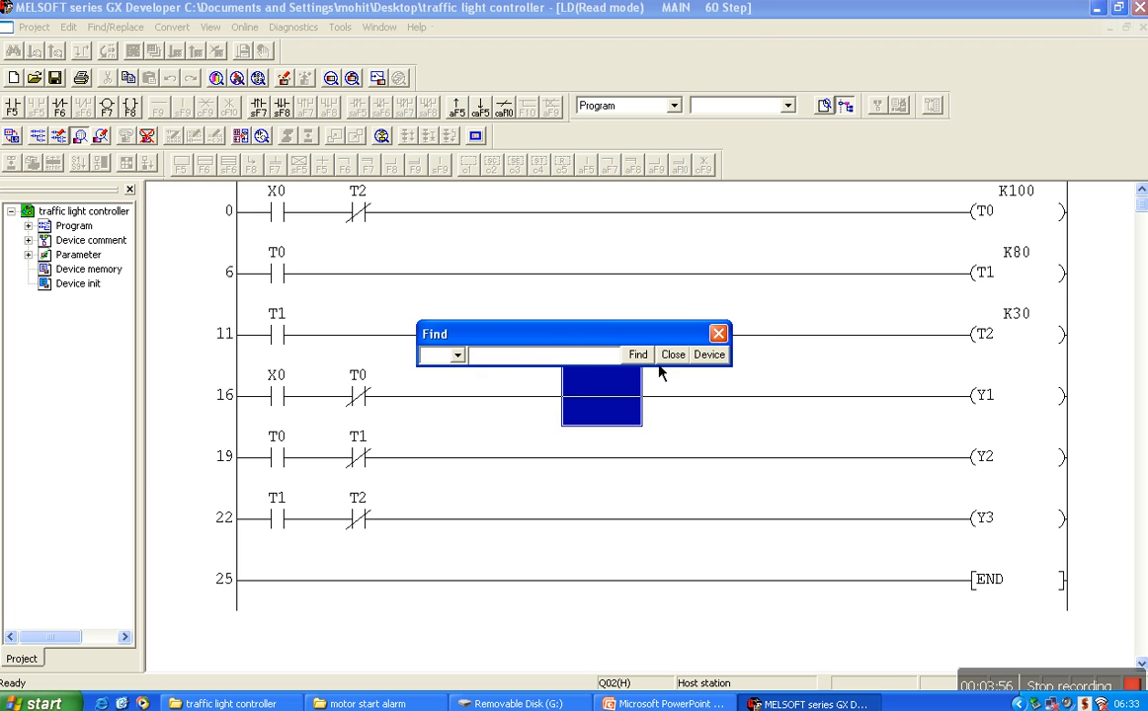
left_click(673, 353)
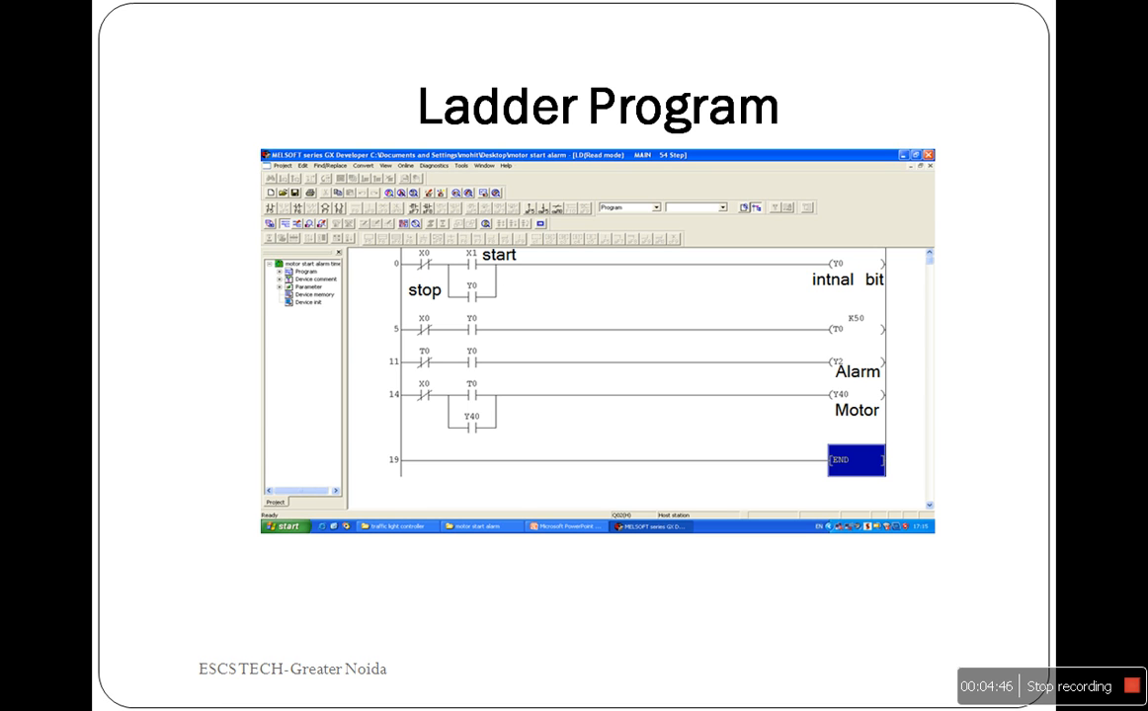
mouse_move(865, 293)
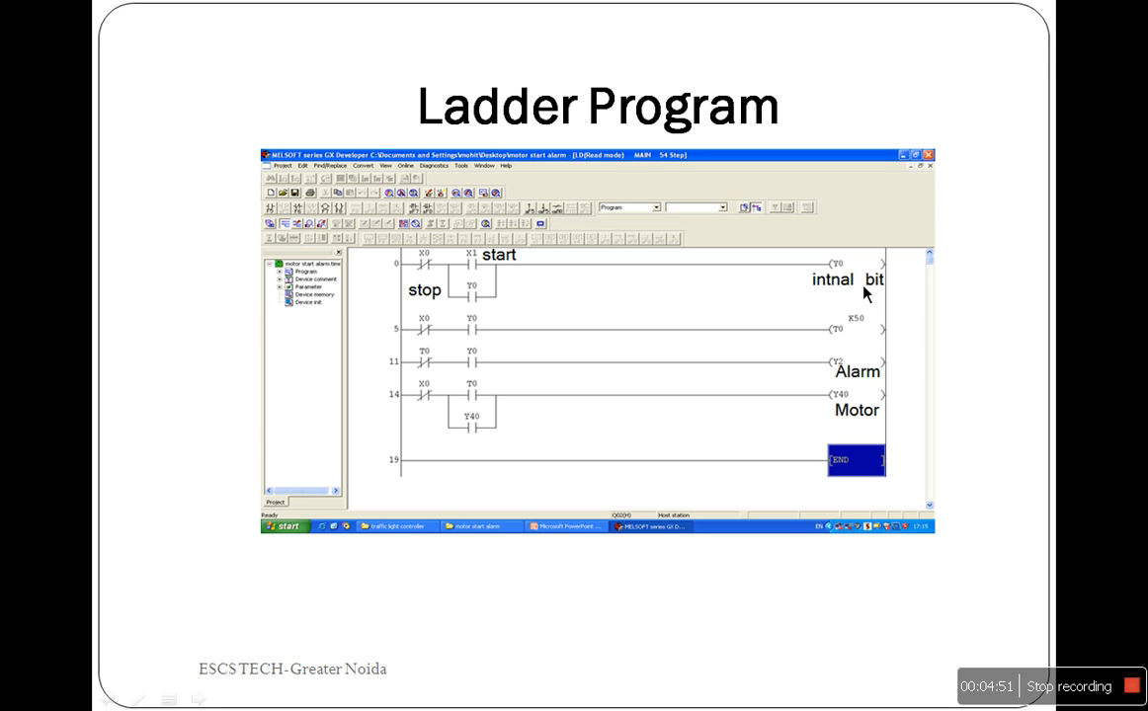
mouse_move(499, 279)
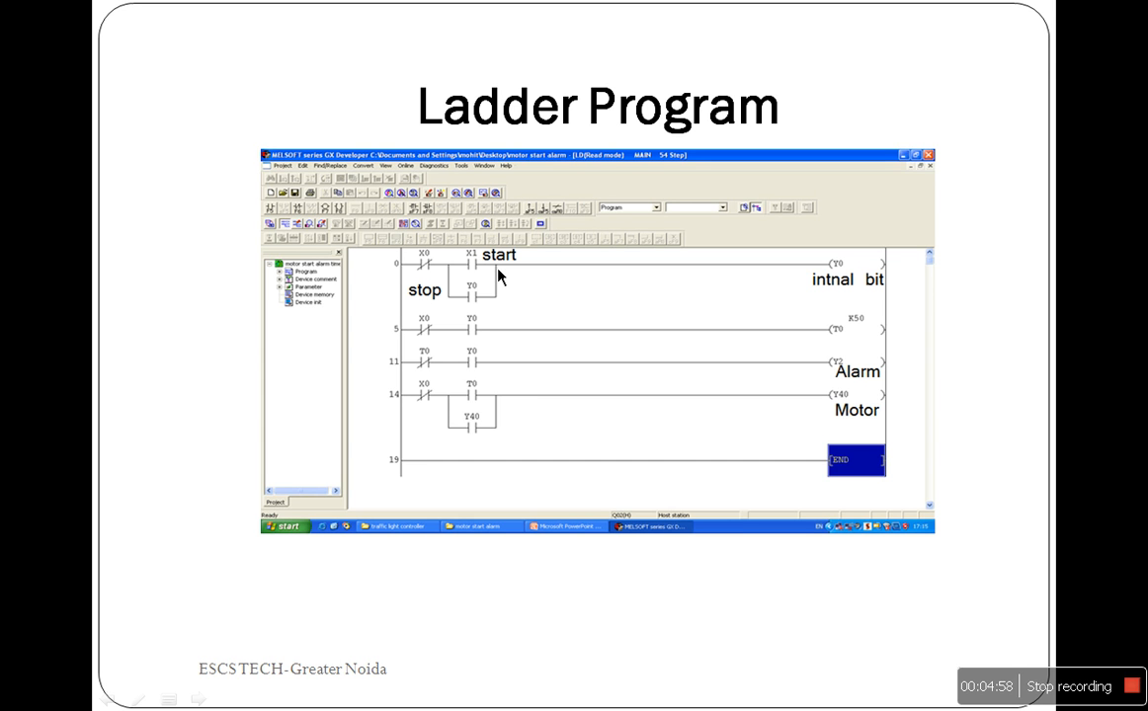
mouse_move(843, 351)
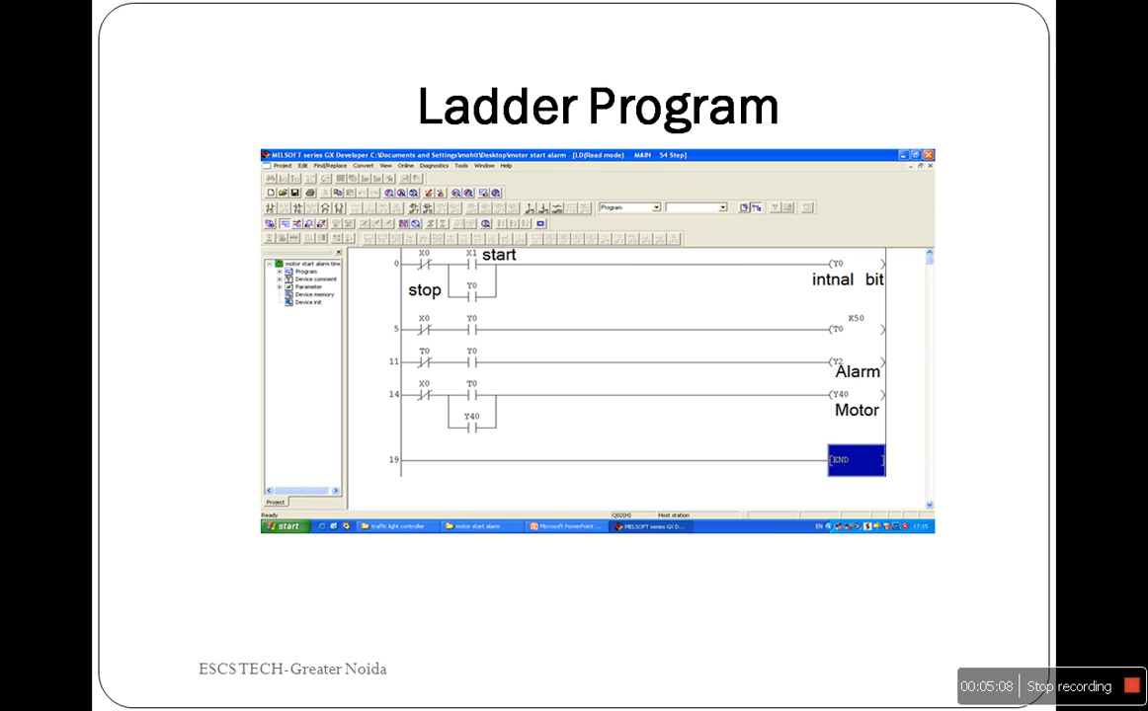
mouse_move(886, 365)
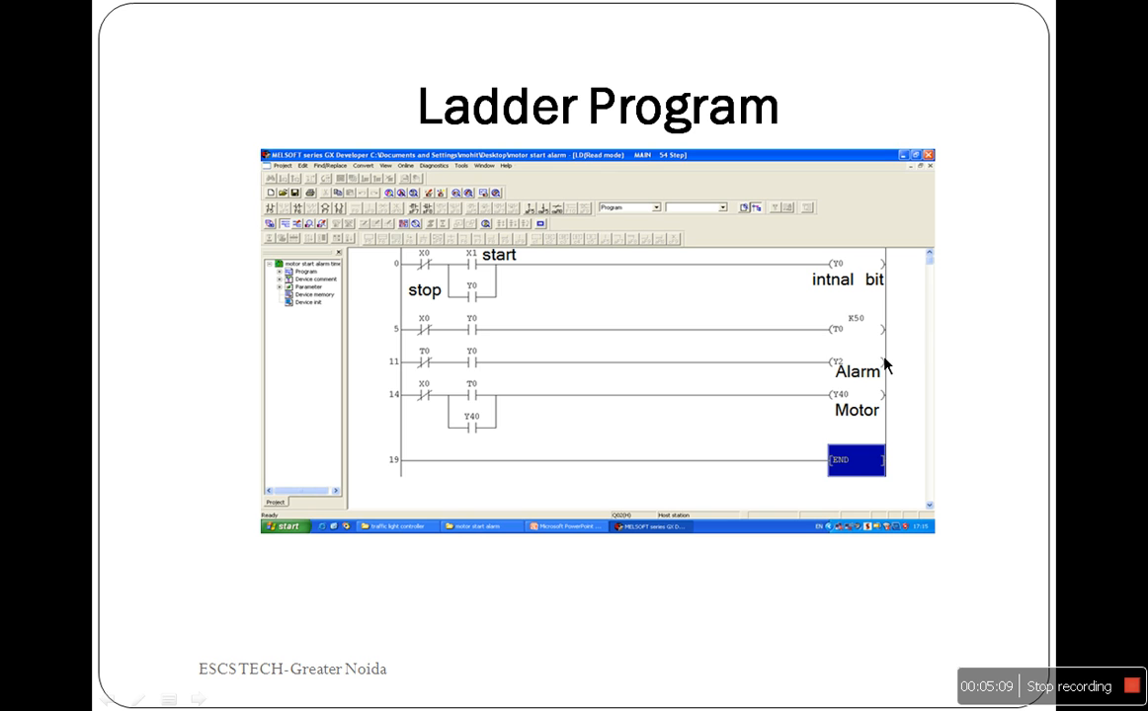
mouse_move(884, 370)
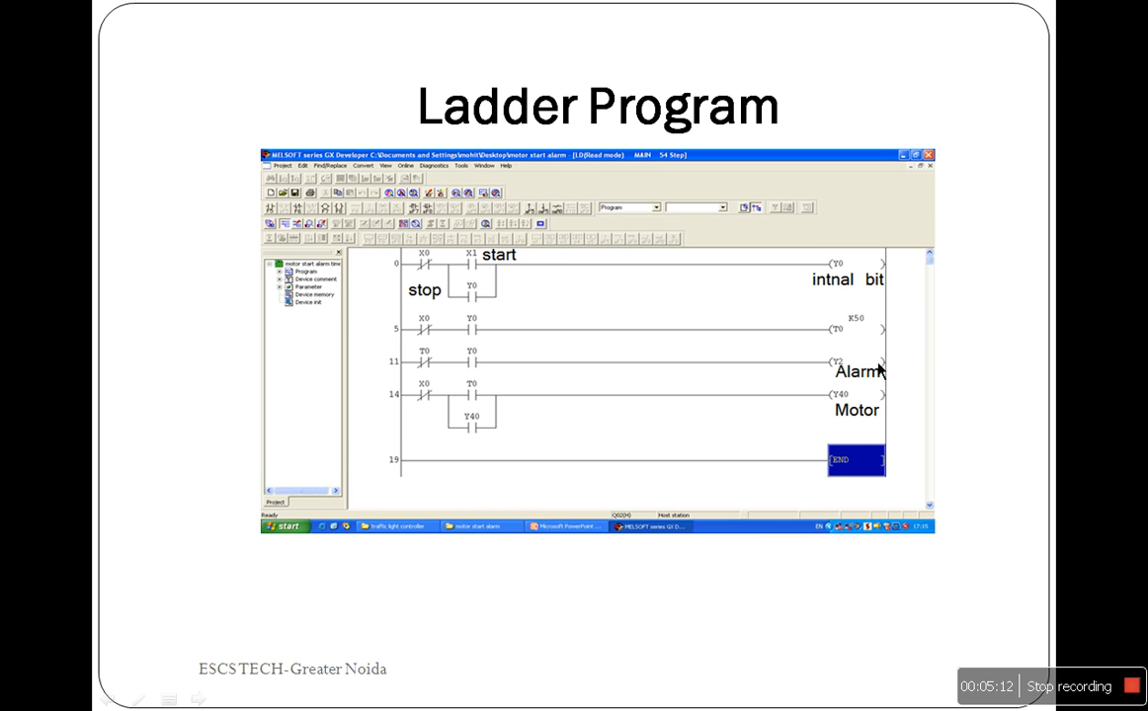
mouse_move(865, 383)
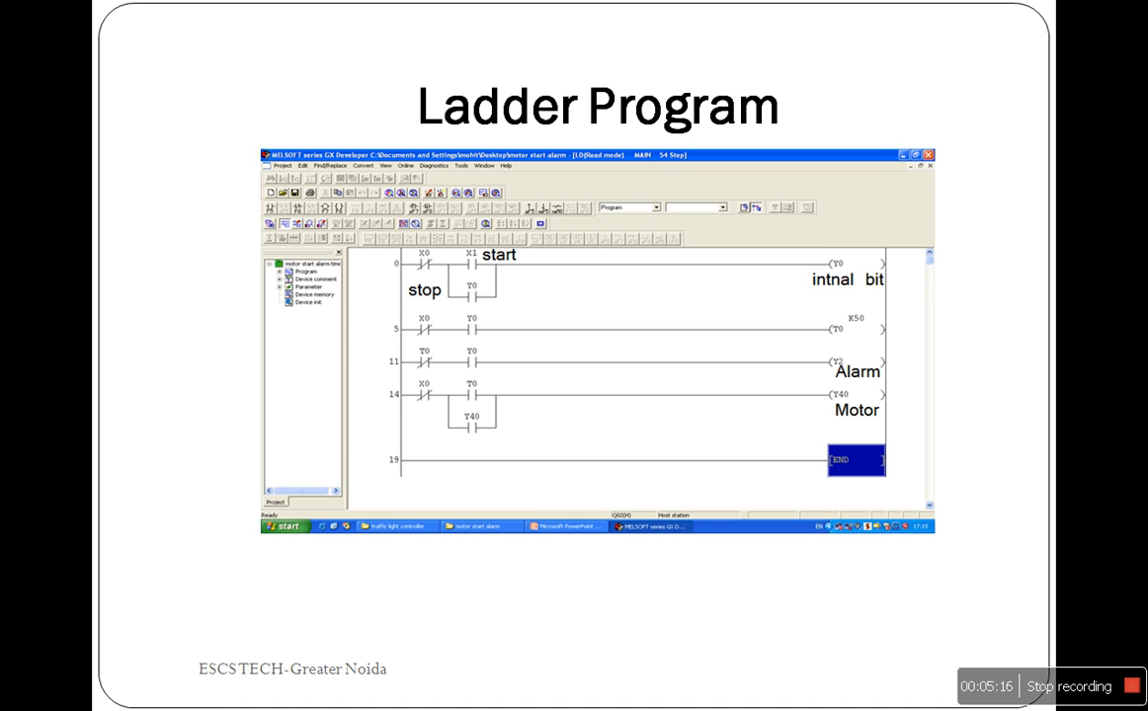
mouse_move(484, 410)
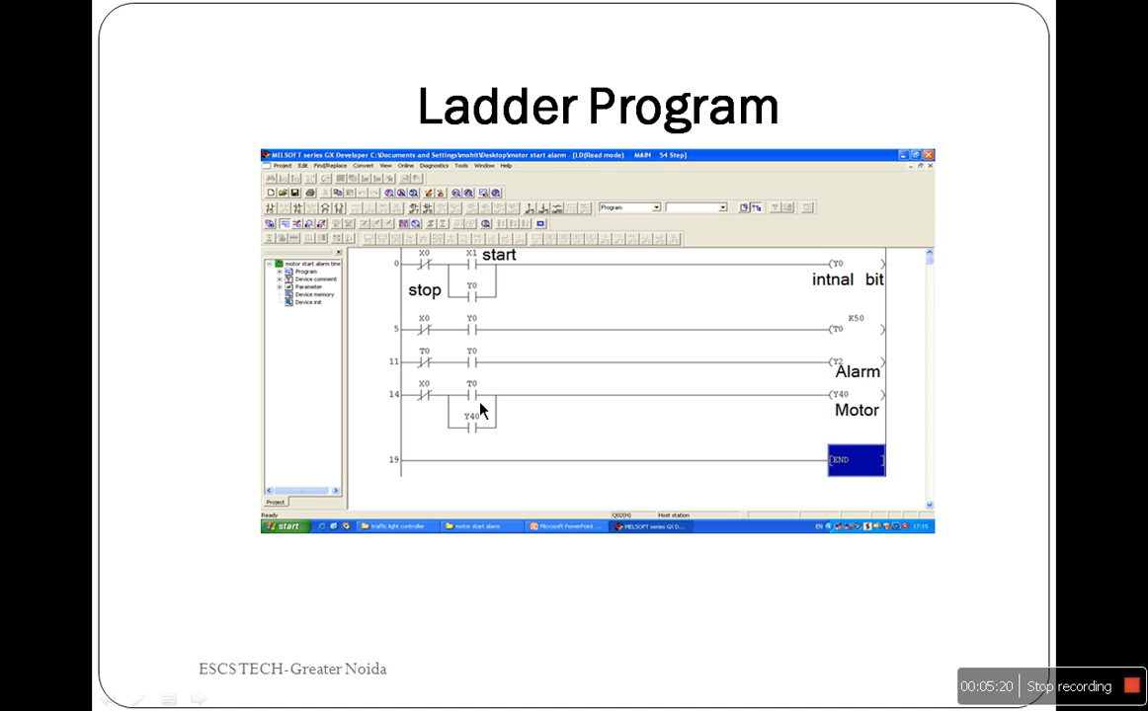
mouse_move(854, 373)
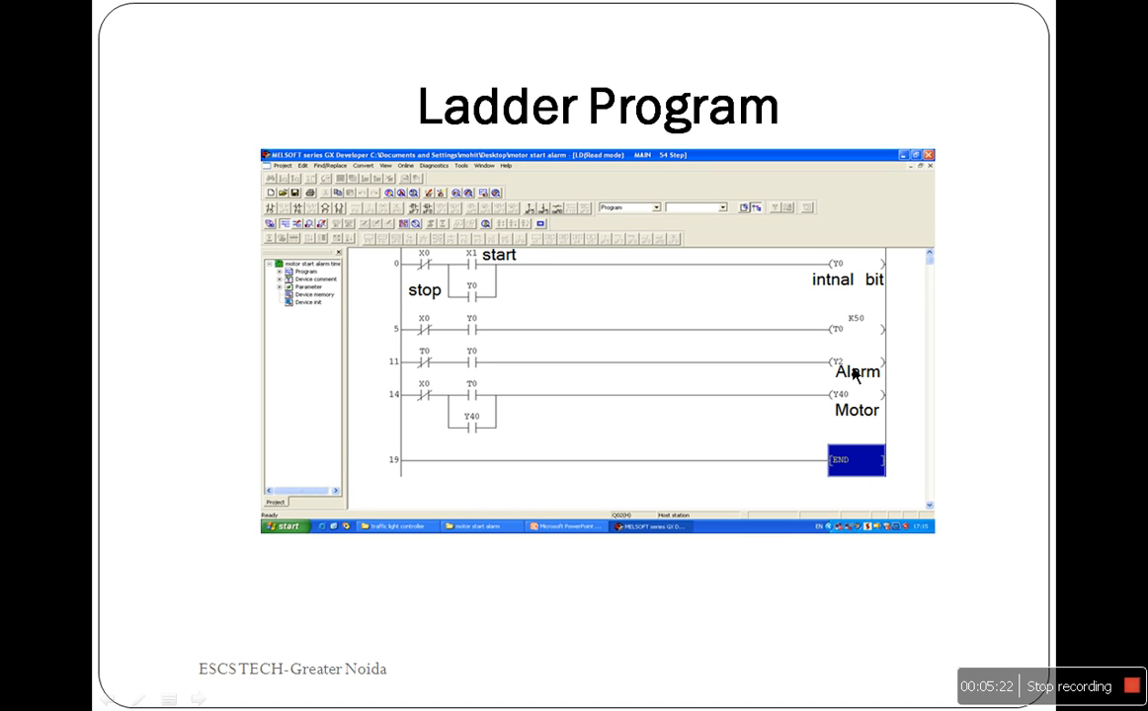
mouse_move(474, 409)
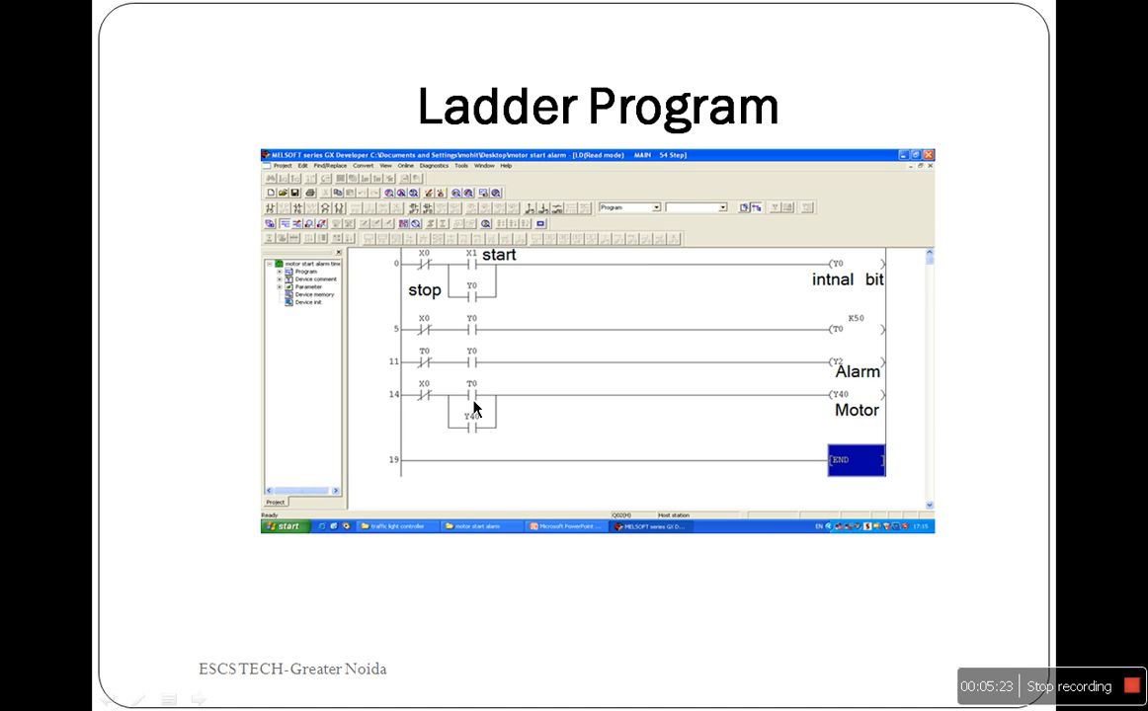
mouse_move(670, 393)
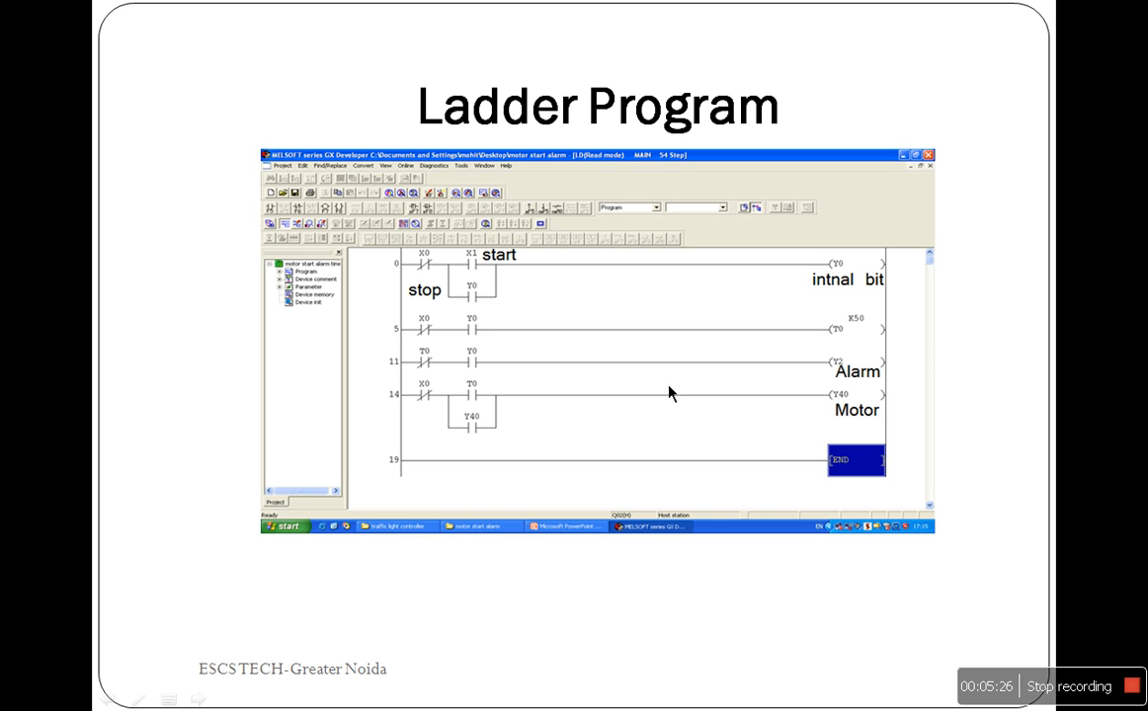
mouse_move(705, 393)
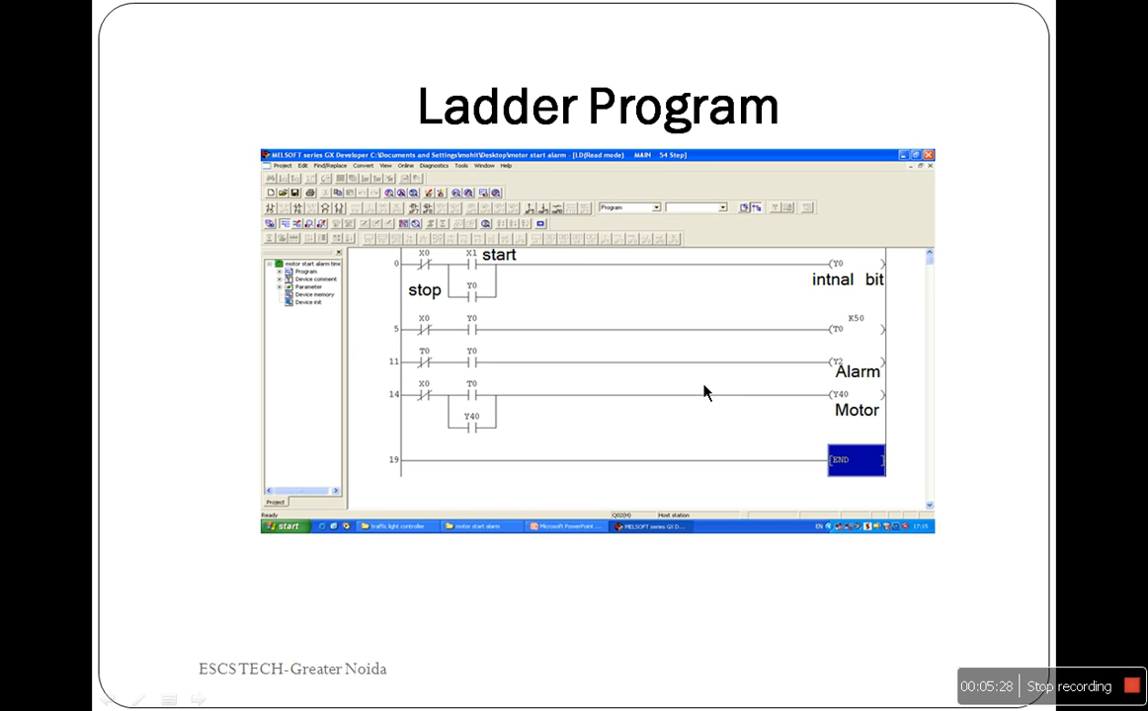
mouse_move(443, 283)
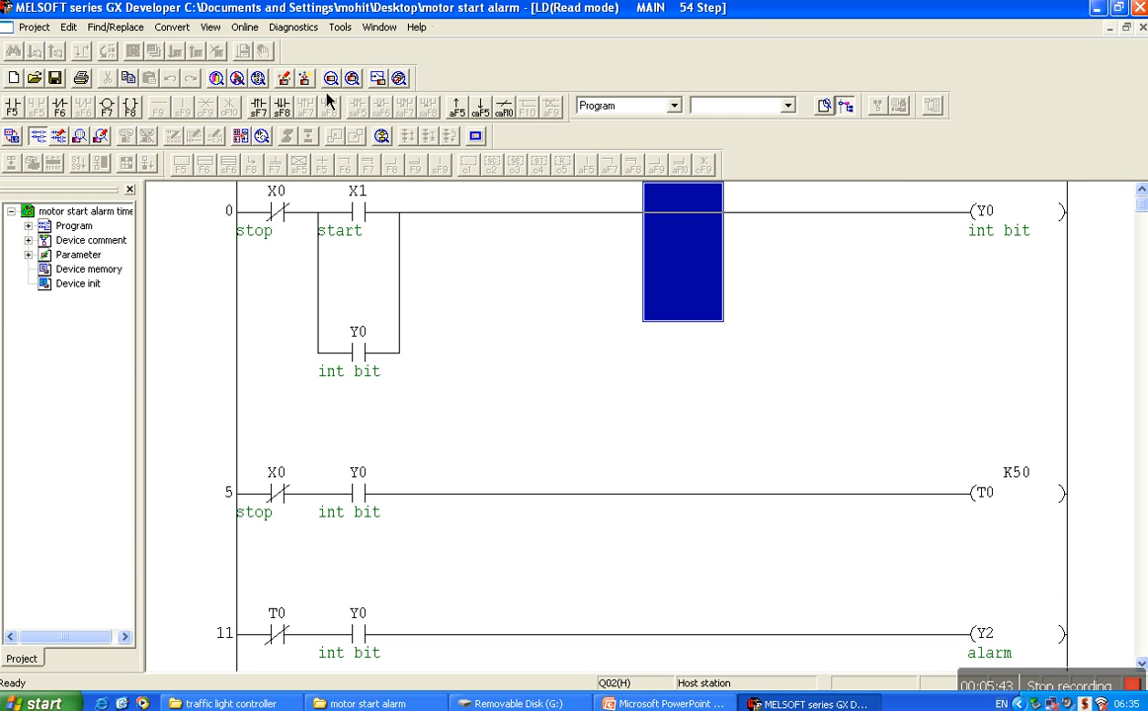
Start the ladder logic test to write the motor start alarm program to the simulated PLC.
left_click(210, 26)
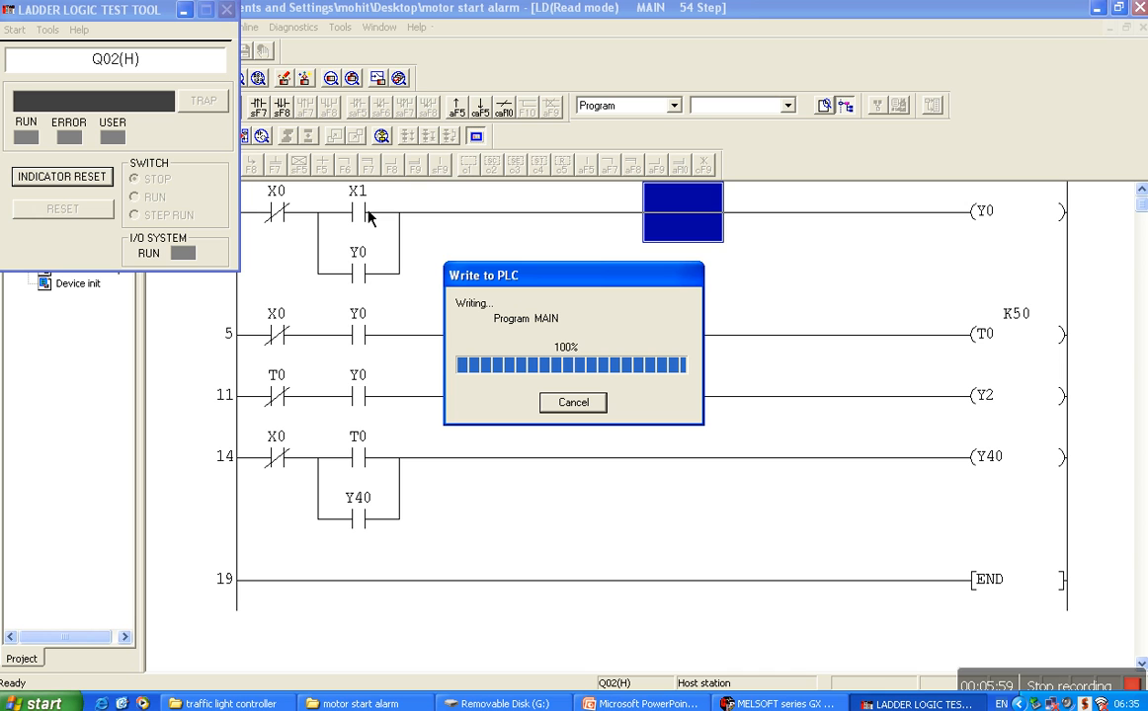
mouse_move(1033, 230)
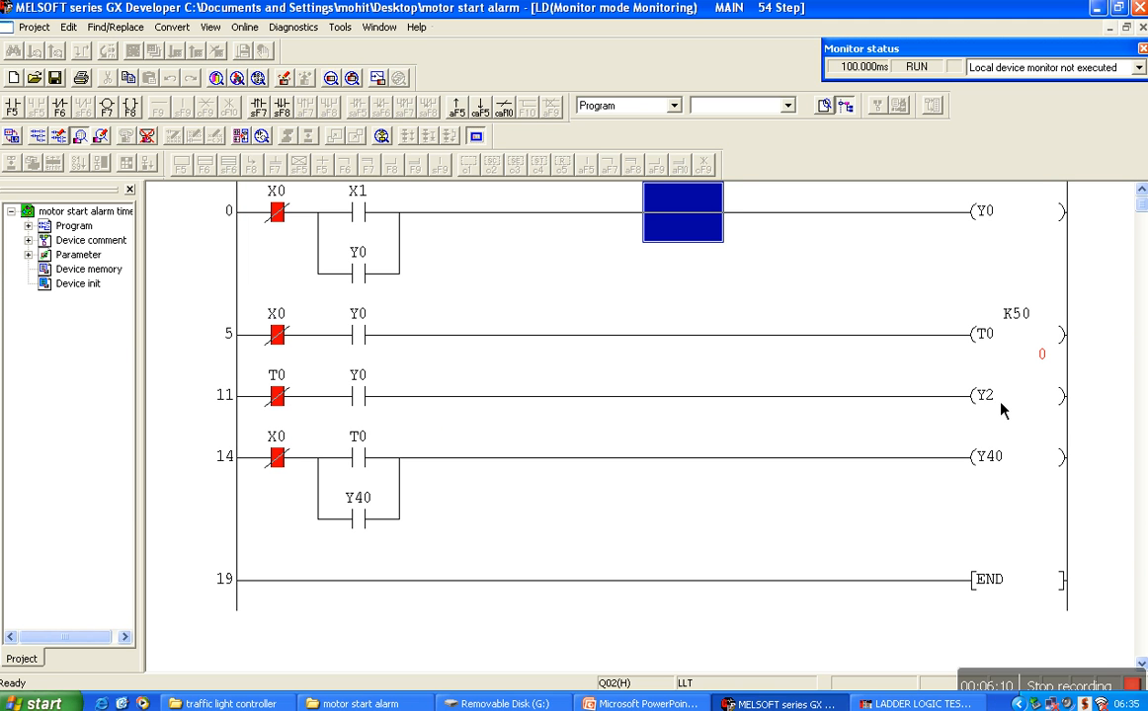
mouse_move(1010, 476)
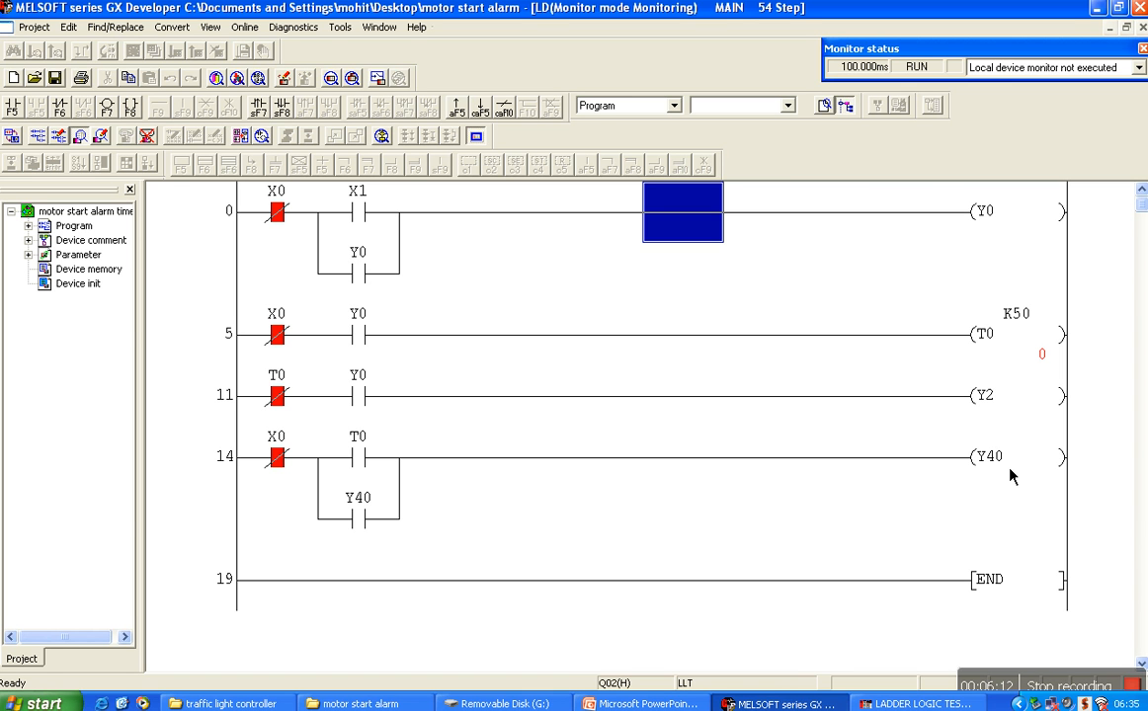
mouse_move(1011, 457)
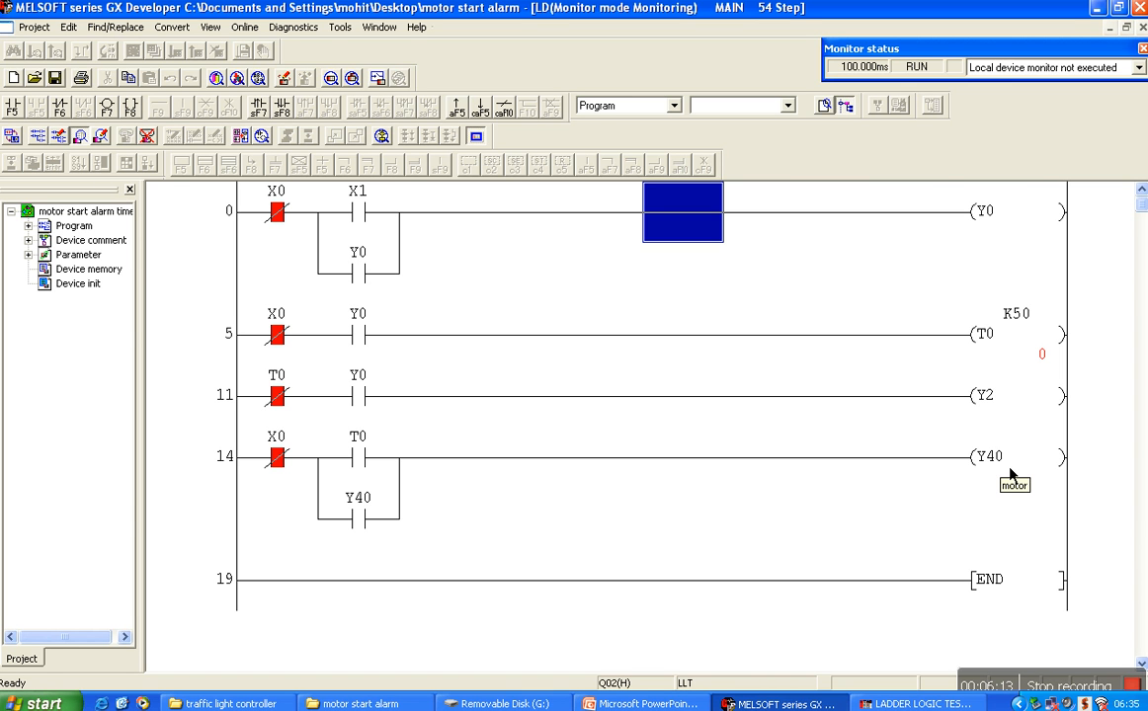
mouse_move(367, 119)
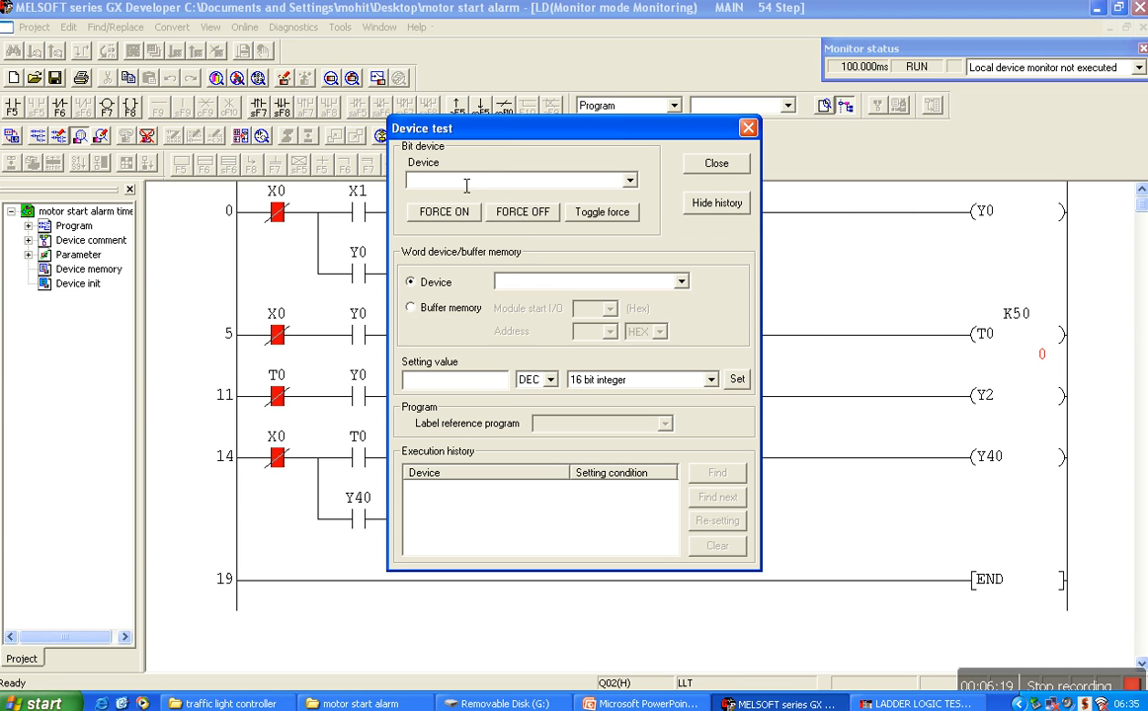
Enter X1 as the bit device in the Device test dialog.
type("X")
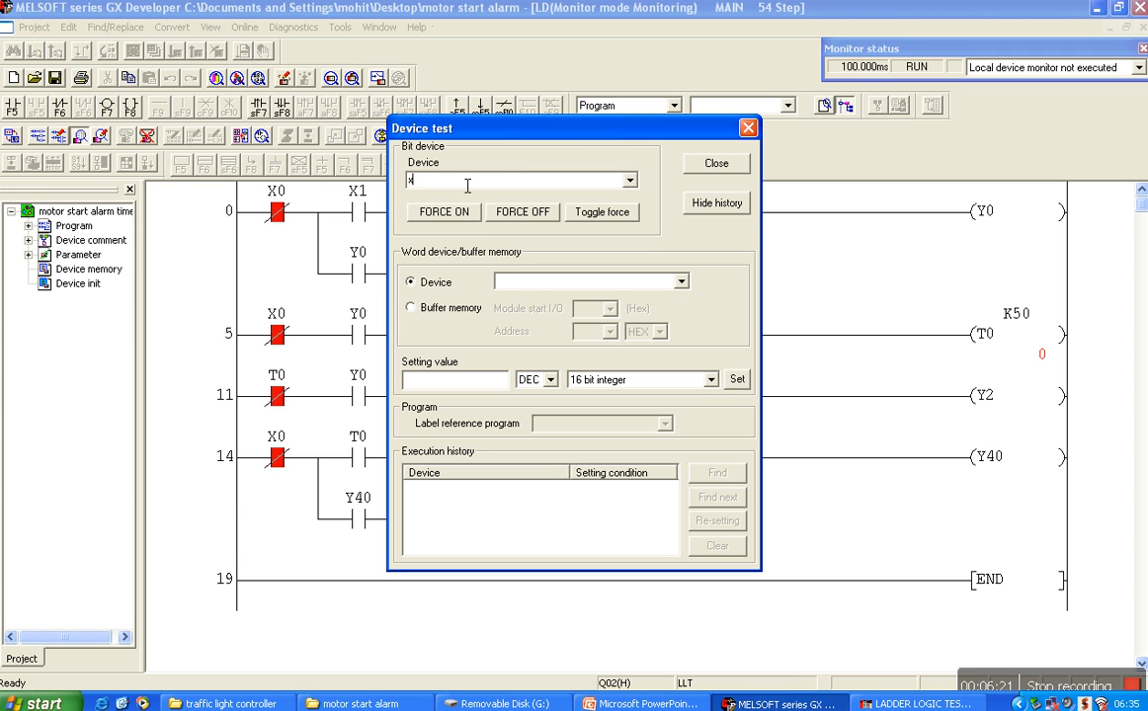
type("1")
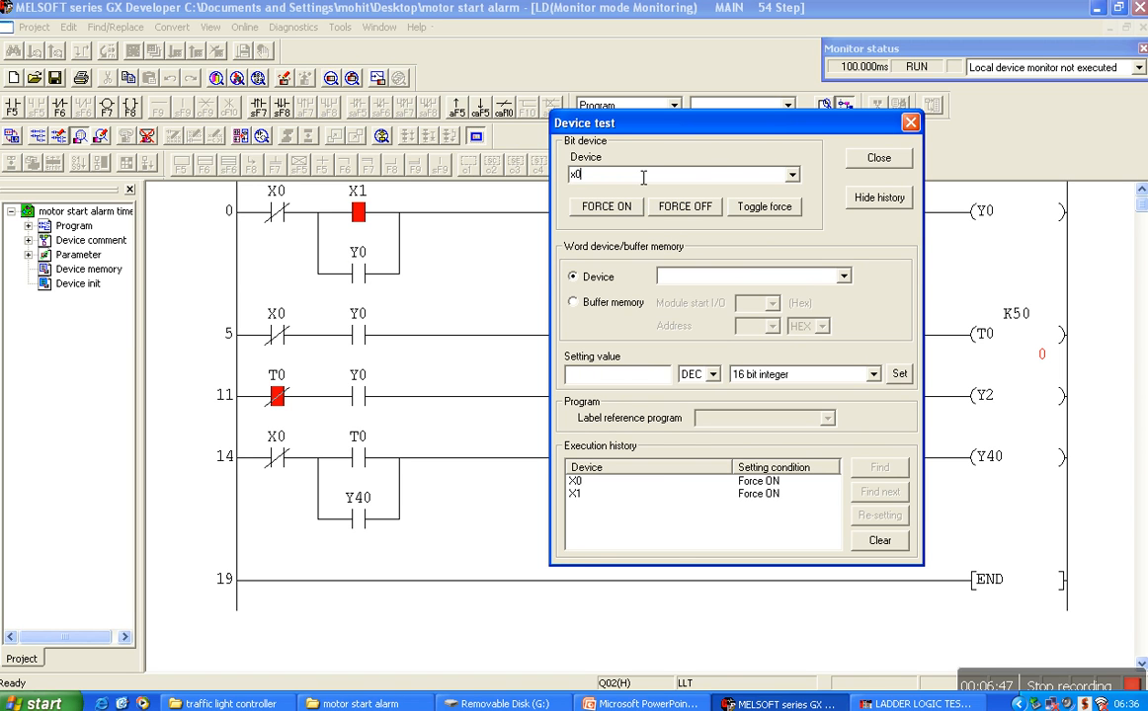
Force X1 on and X0 off so T0 counts to 50 and Y40 energises.
type("1")
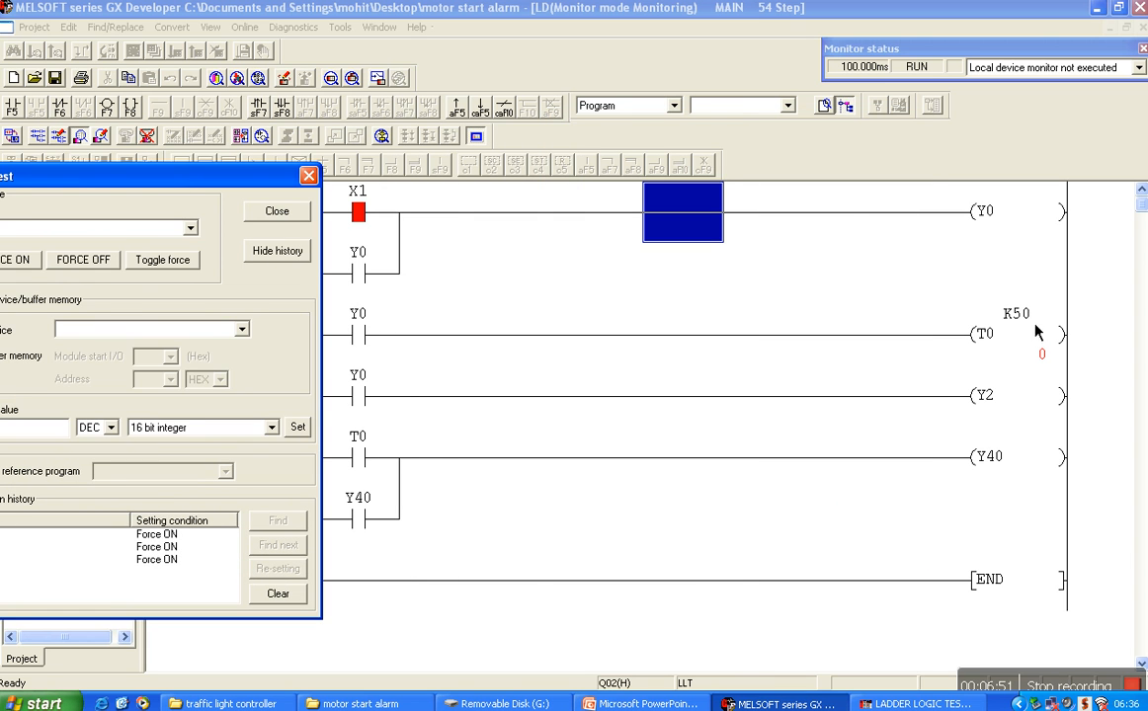
mouse_move(234, 206)
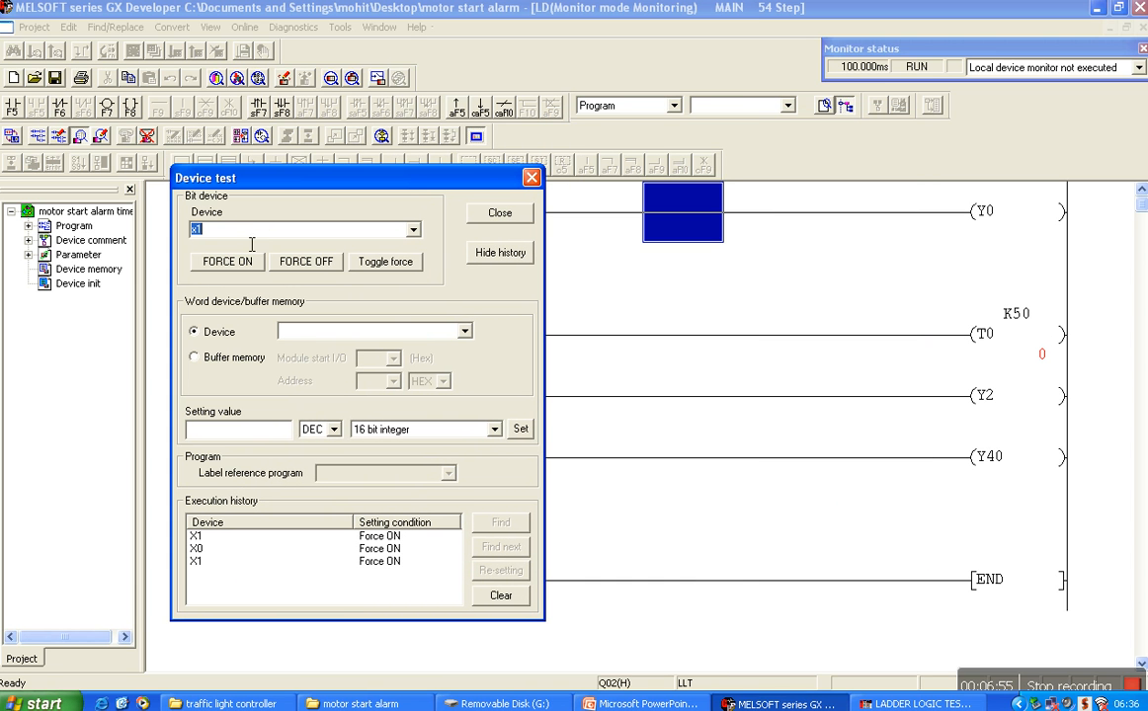
left_click(227, 261)
type("0")
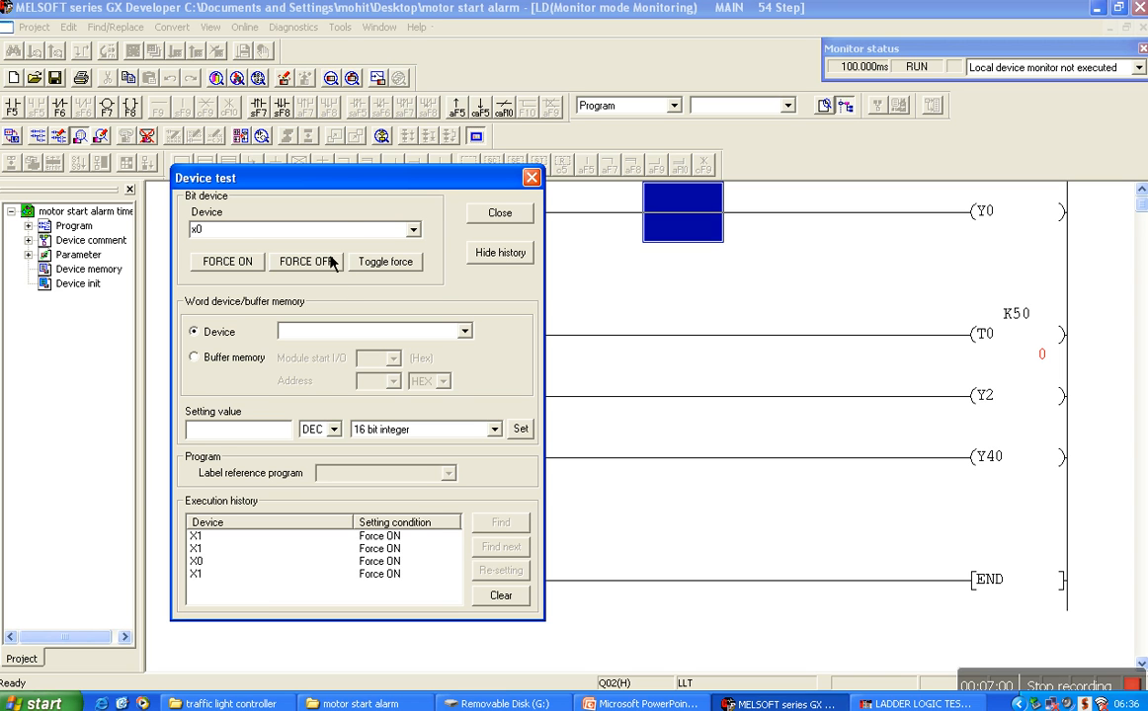
left_click(306, 261)
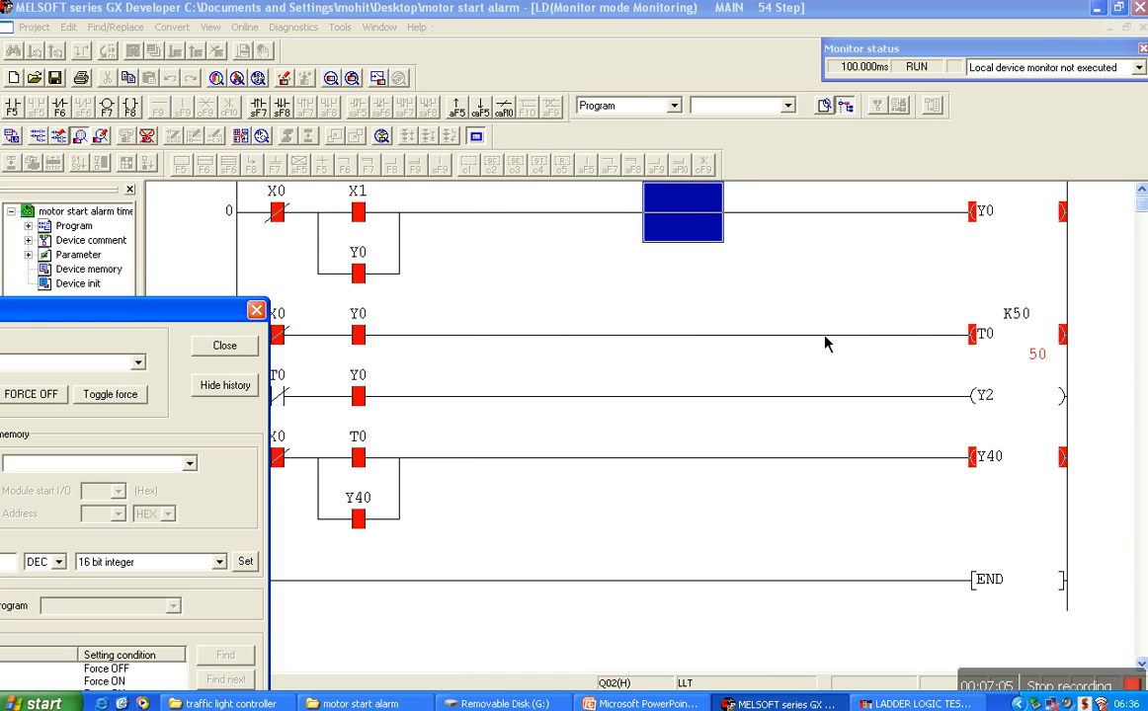
mouse_move(926, 364)
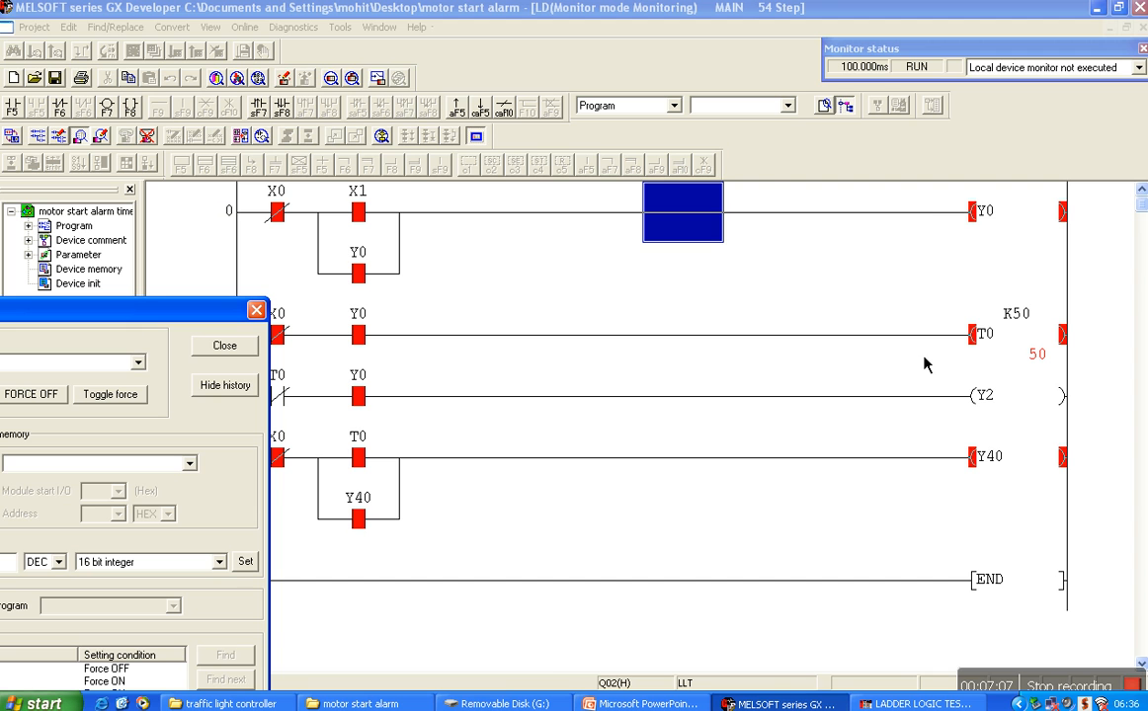